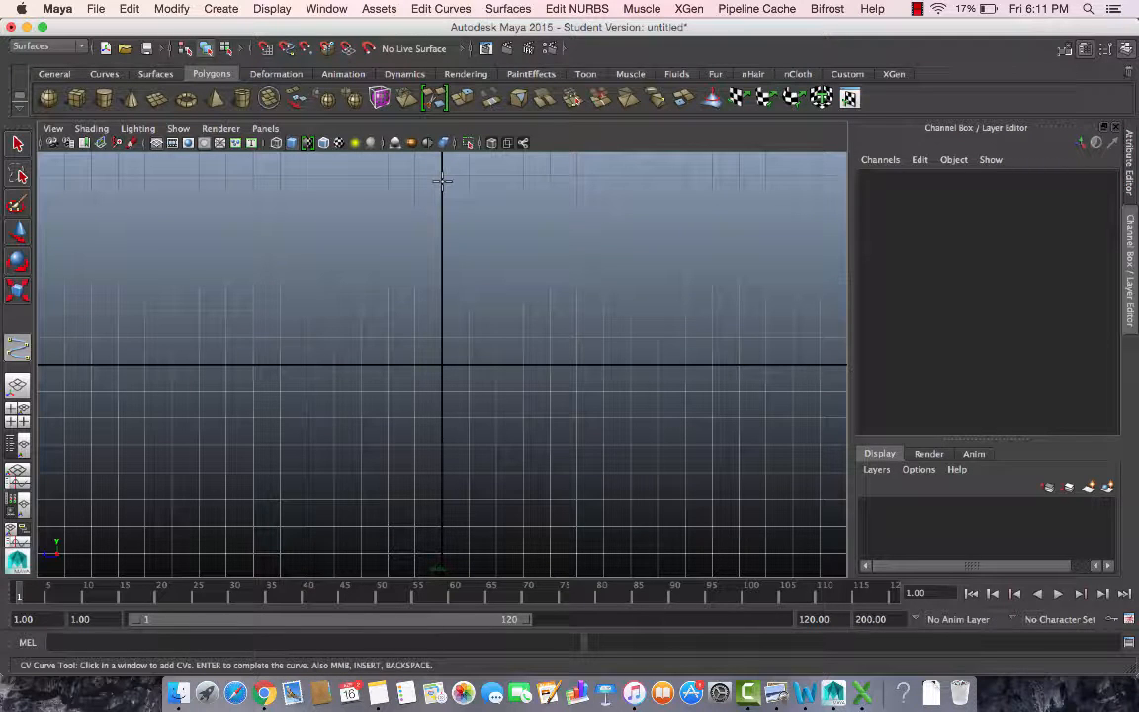
# Place CV points from the top of the axis down through the neck and body to form the vase profile curve1.
pyautogui.click(443, 182)
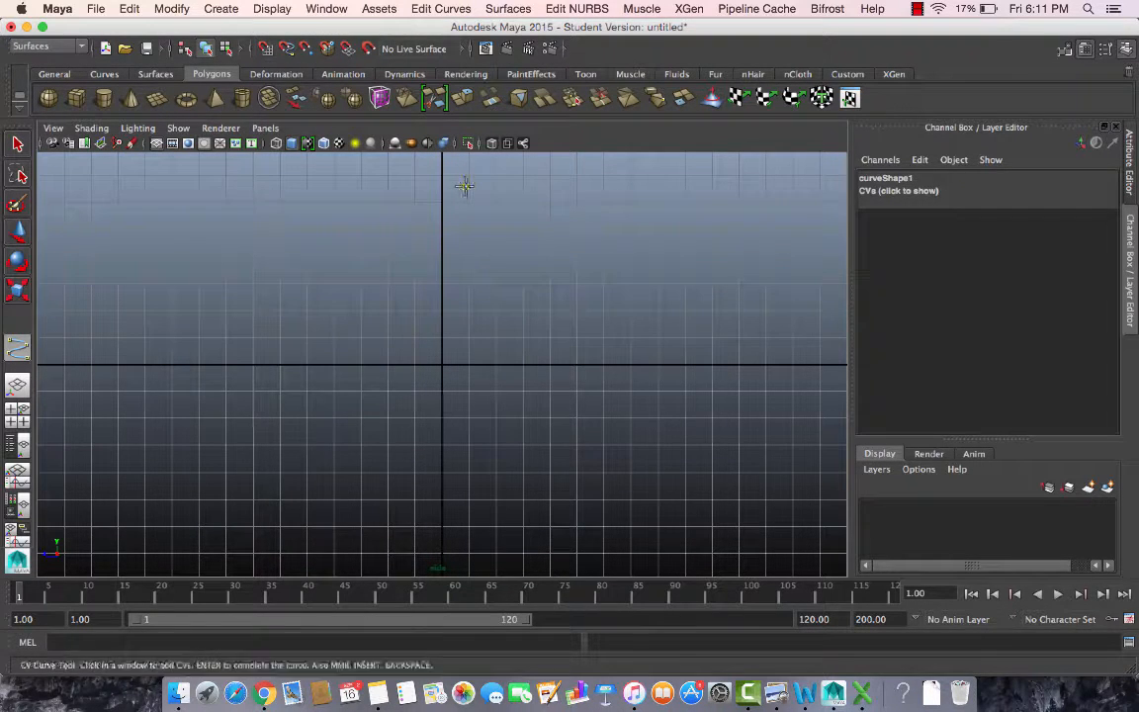
pyautogui.click(442, 186)
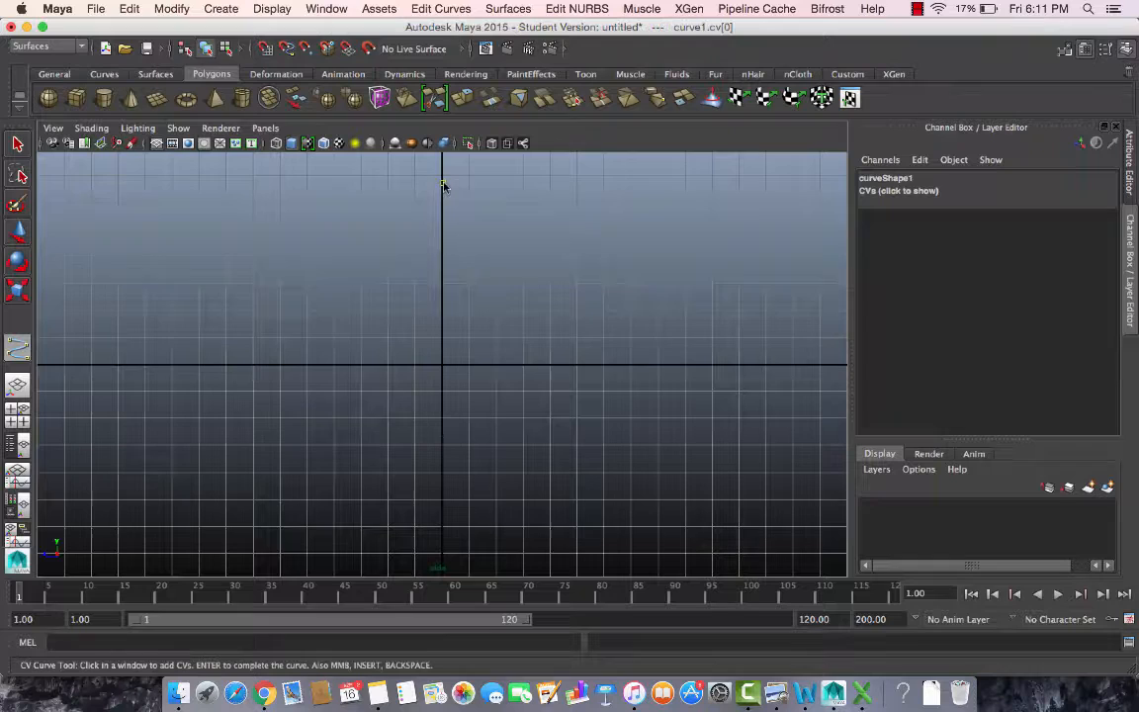
pyautogui.click(443, 184)
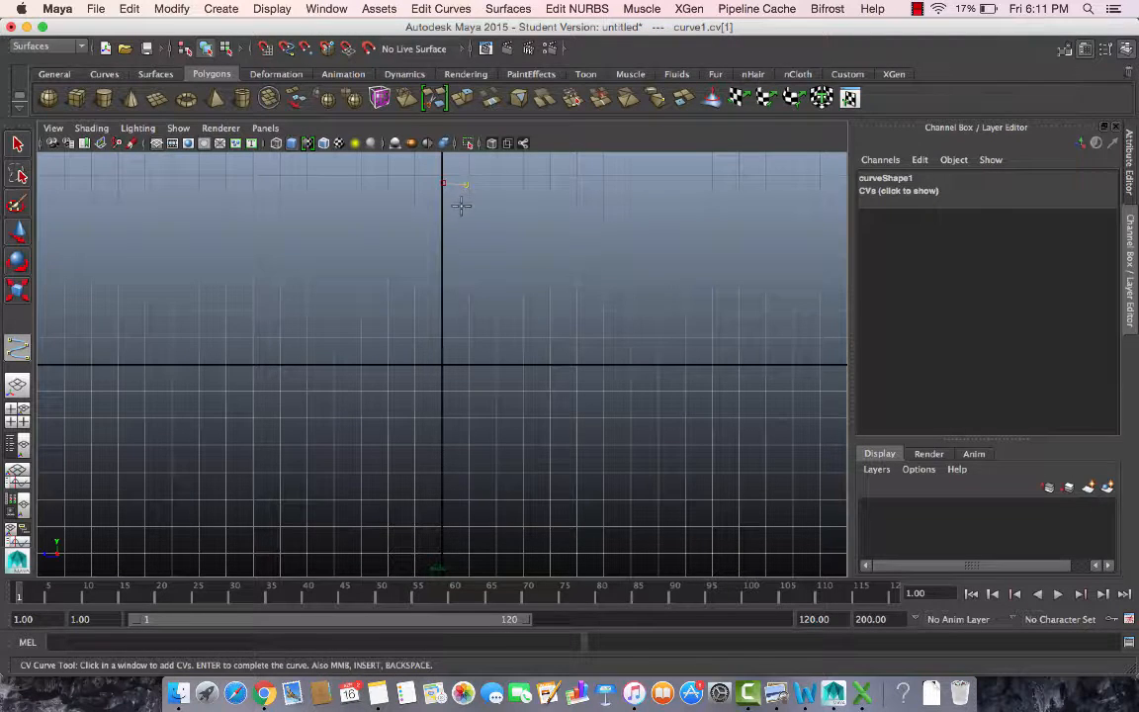
pyautogui.click(455, 214)
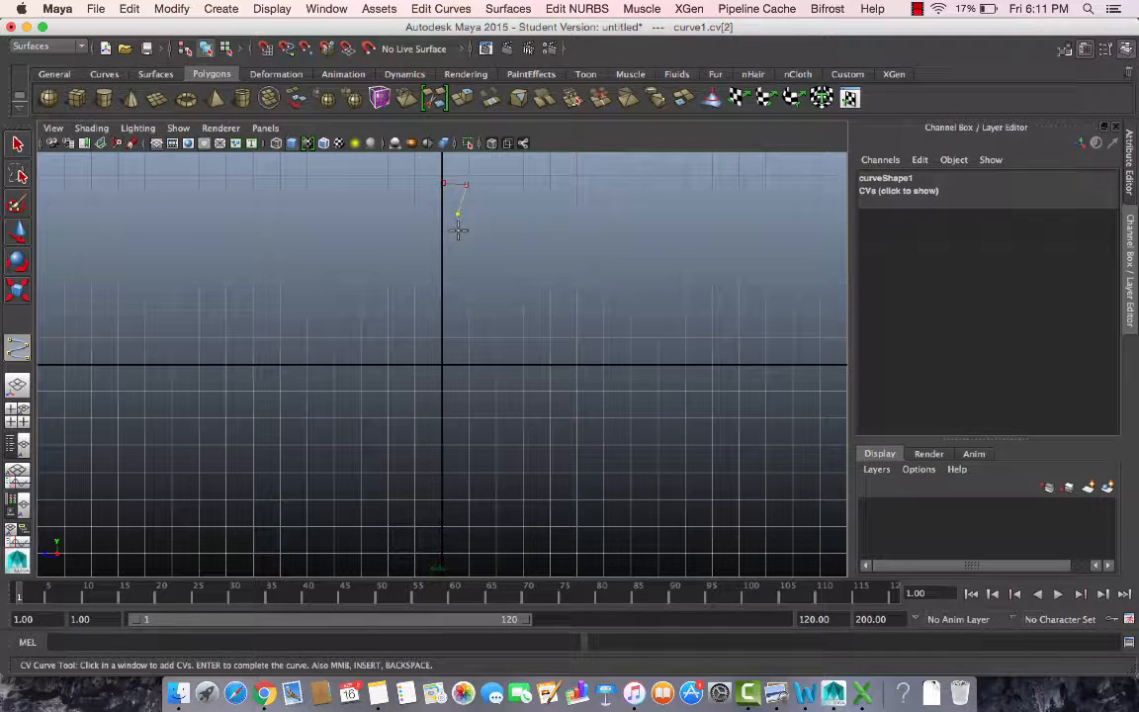
pyautogui.click(459, 239)
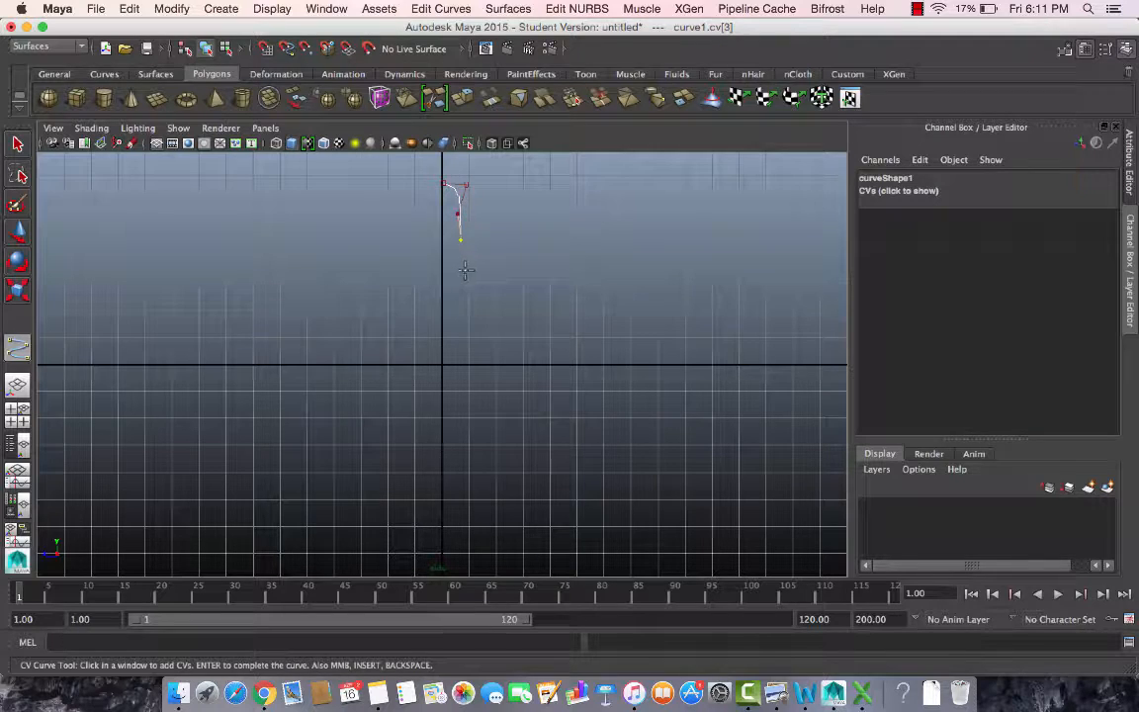
pyautogui.click(474, 297)
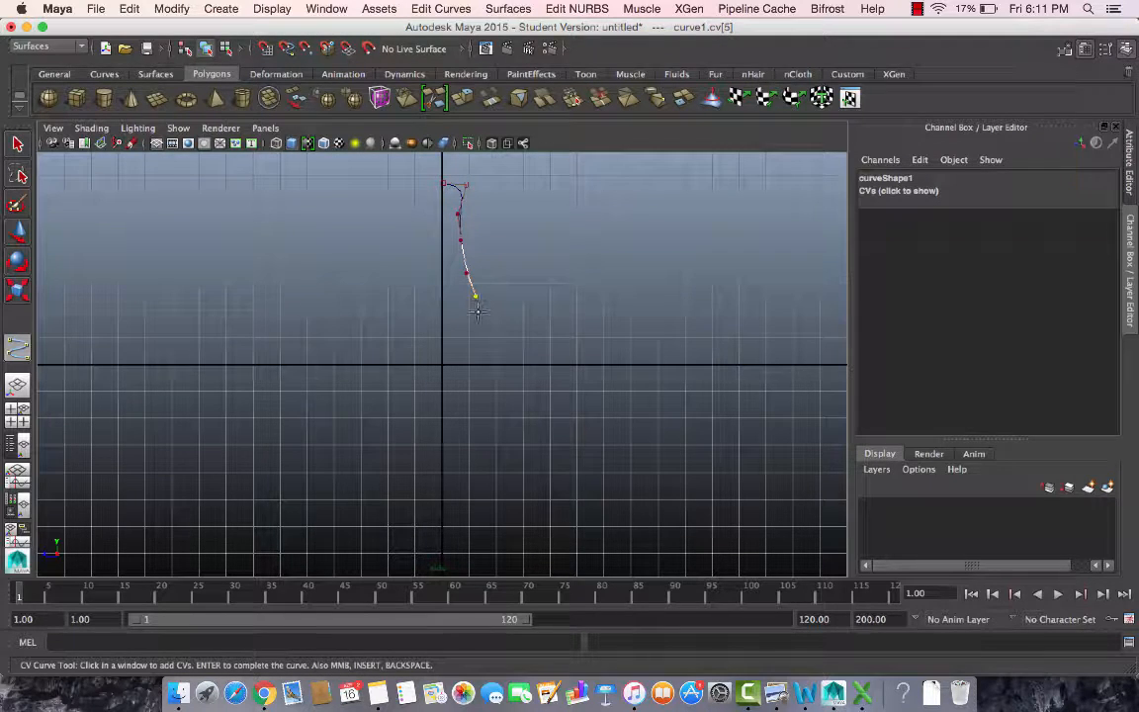
pyautogui.click(465, 356)
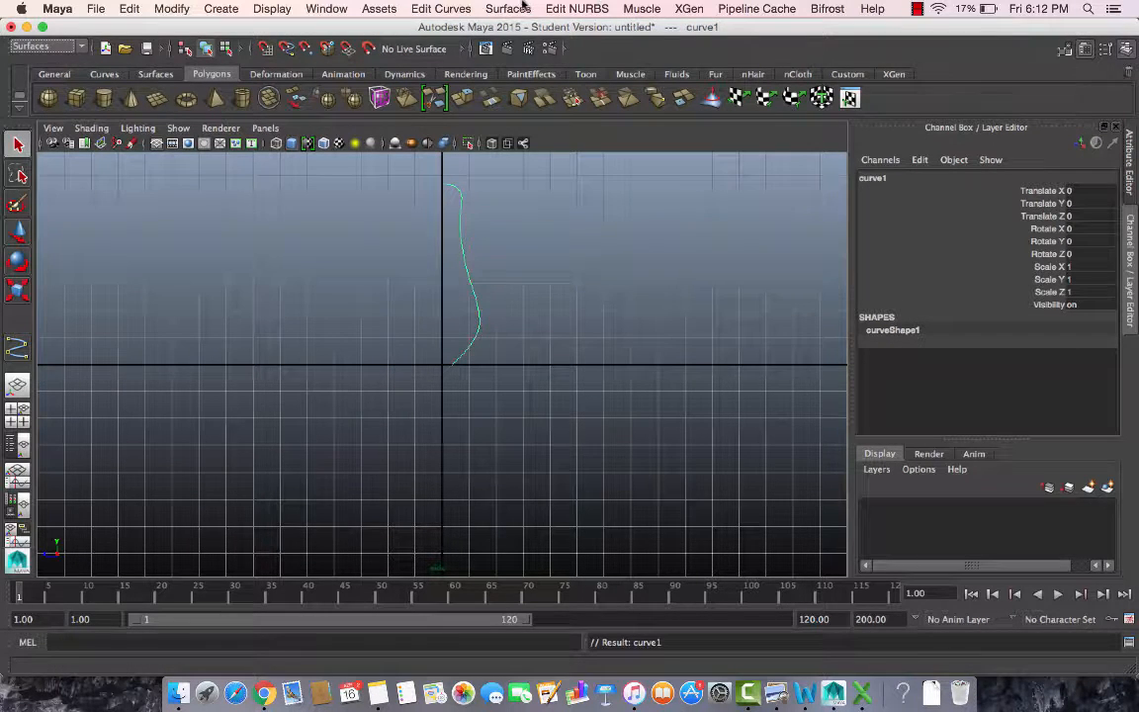
# Revolve curve1 into revolvedSurface1 and view the vase from a perspective angle.
pyautogui.click(508, 8)
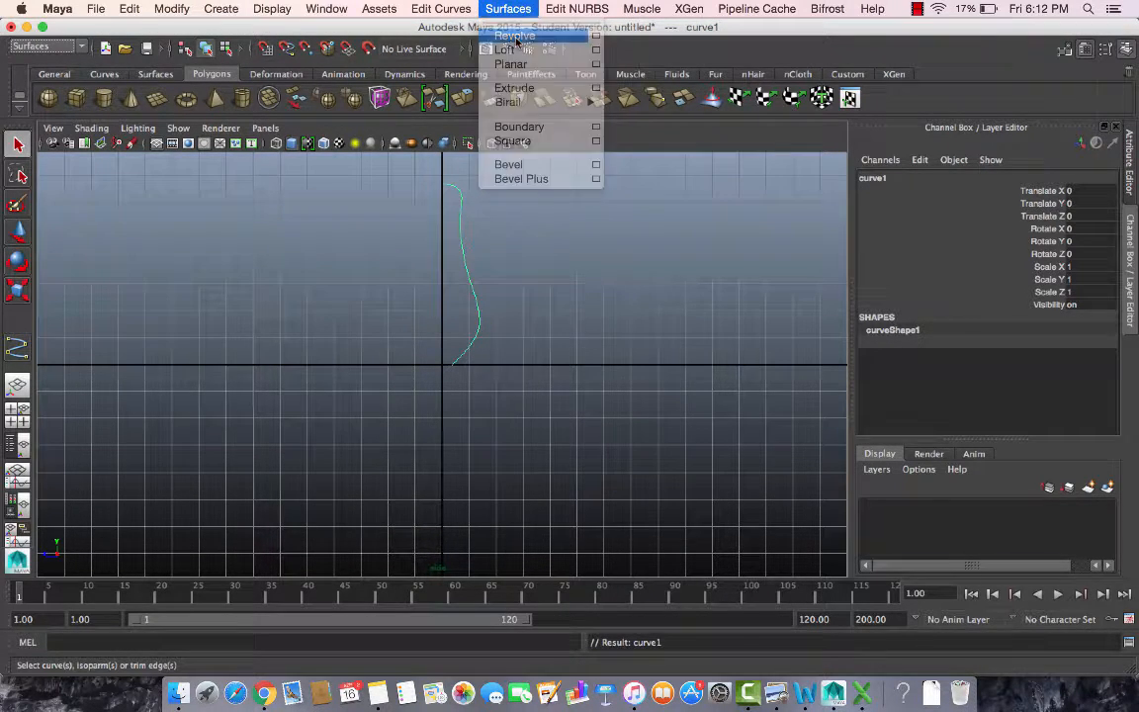
pyautogui.click(513, 36)
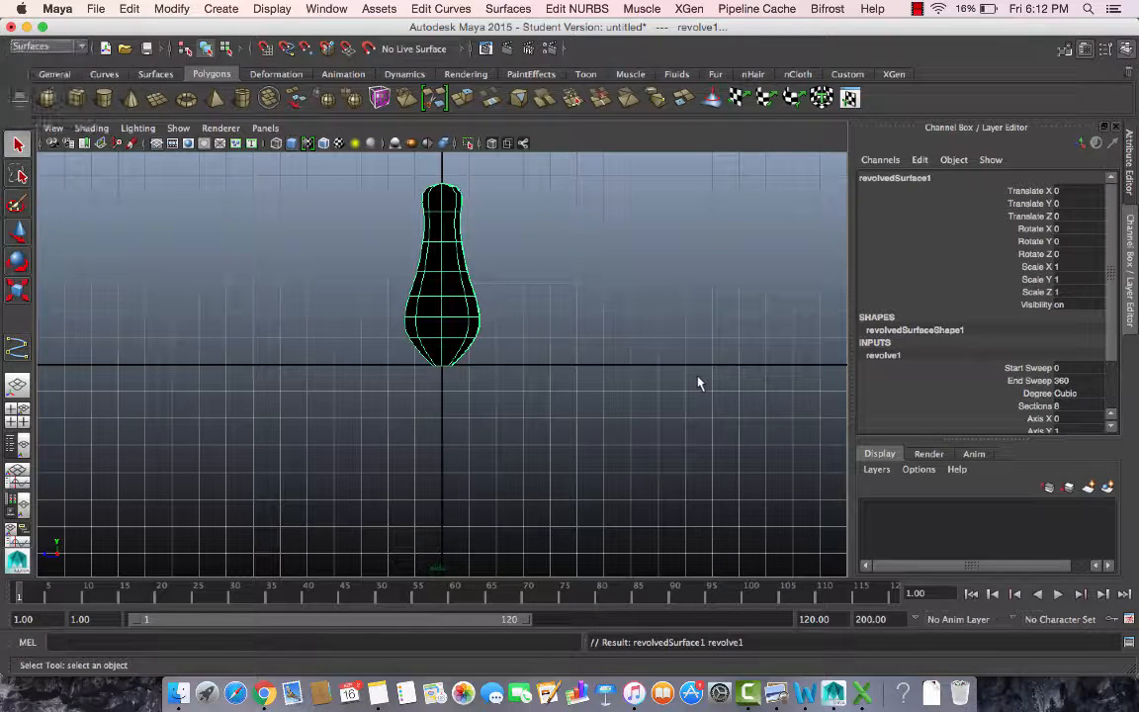
pyautogui.click(40, 47)
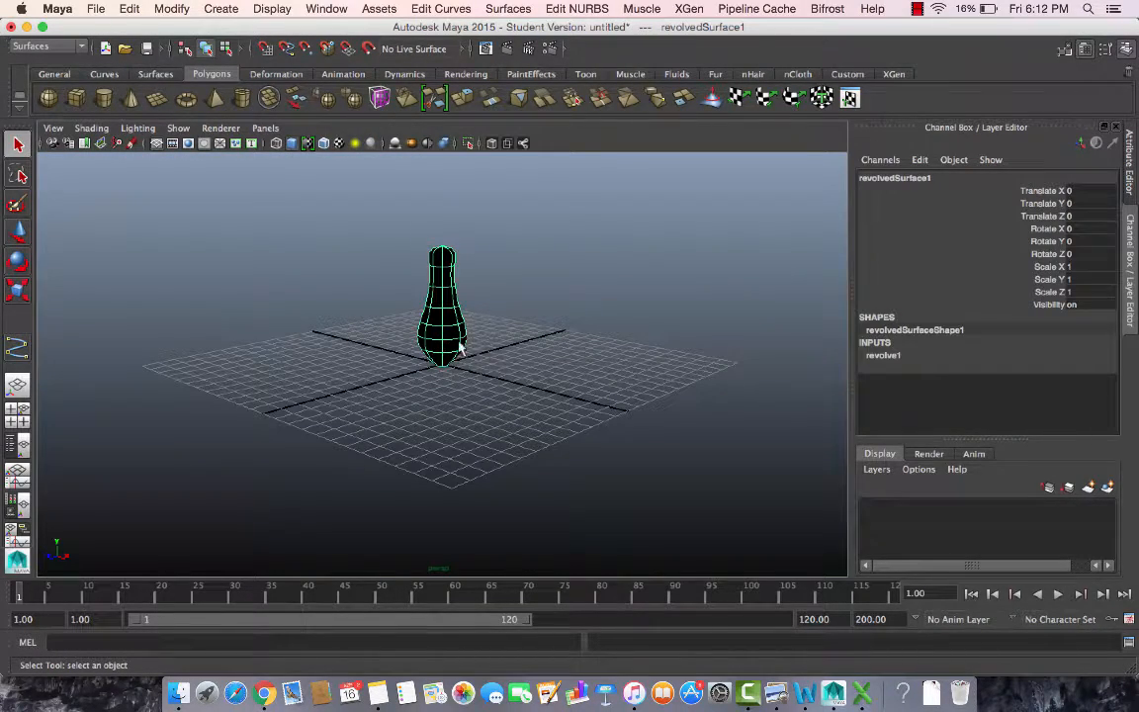
pyautogui.moveTo(459, 346); pyautogui.dragTo(533, 340)
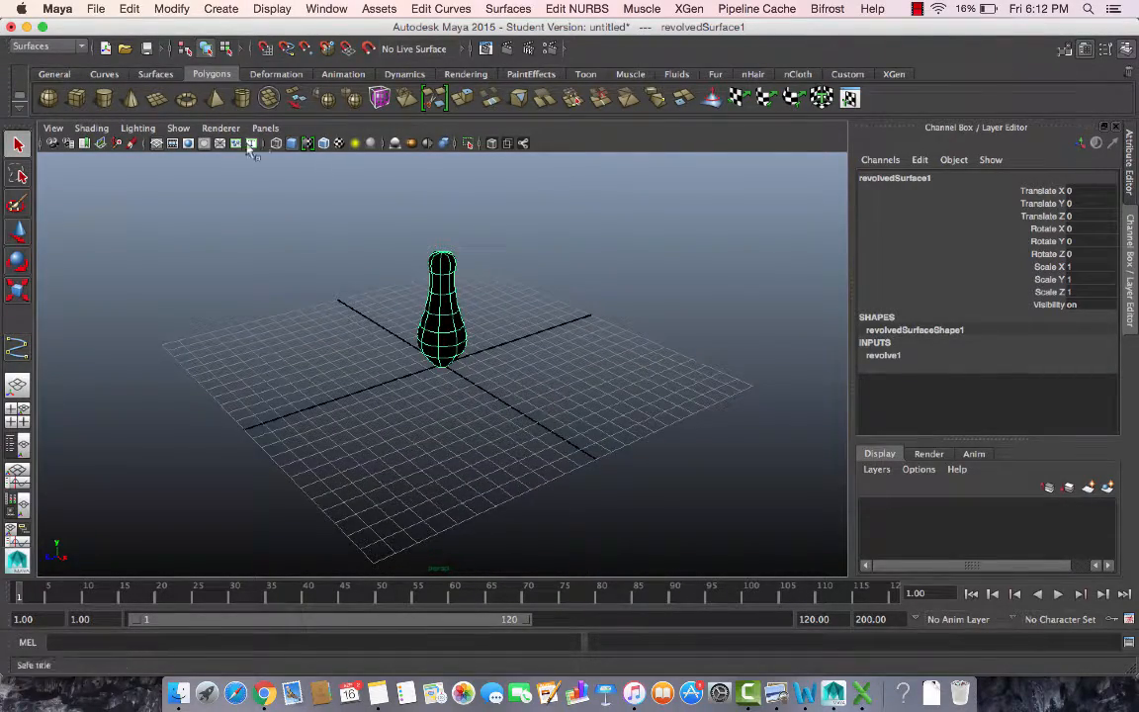
# Switch the viewport renderer to Legacy High Quality shading and inspect the vase from a few angles.
pyautogui.click(222, 127)
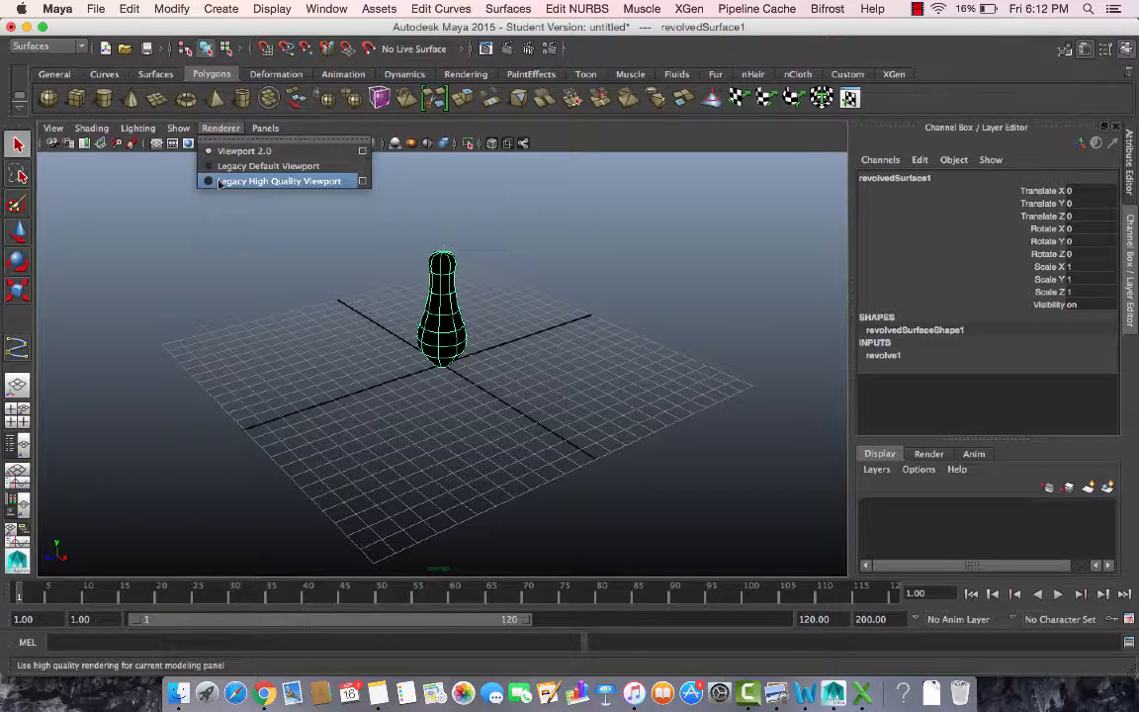
pyautogui.click(281, 182)
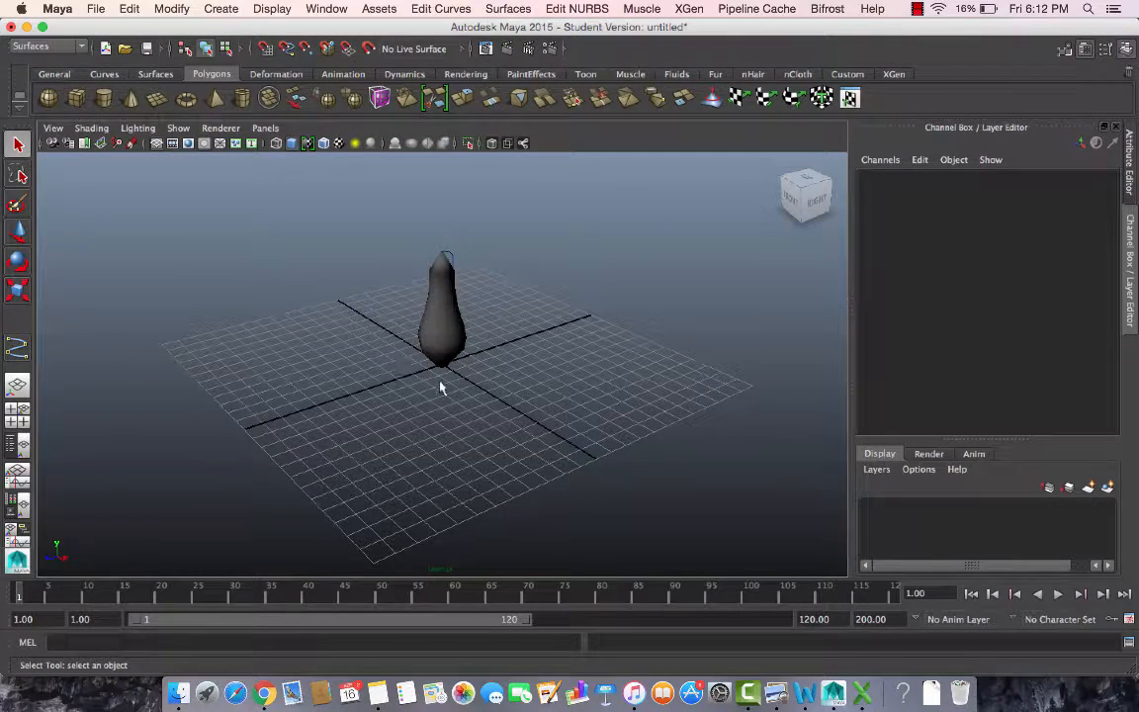
pyautogui.click(222, 126)
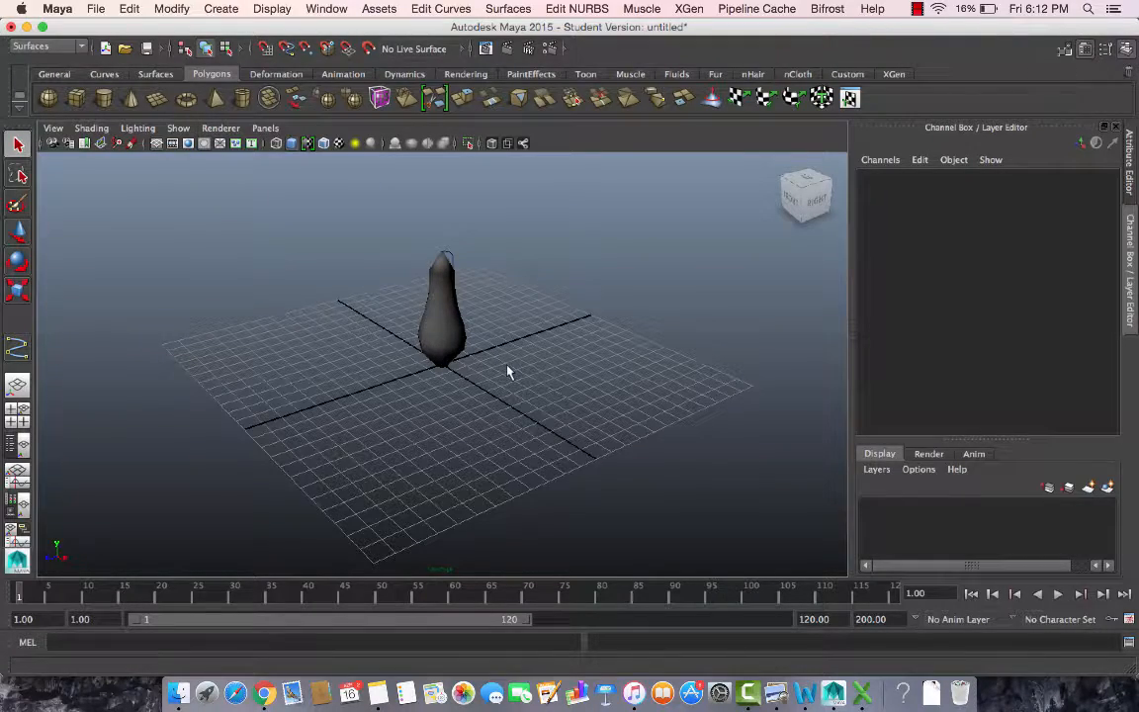
pyautogui.moveTo(510, 371); pyautogui.dragTo(609, 399)
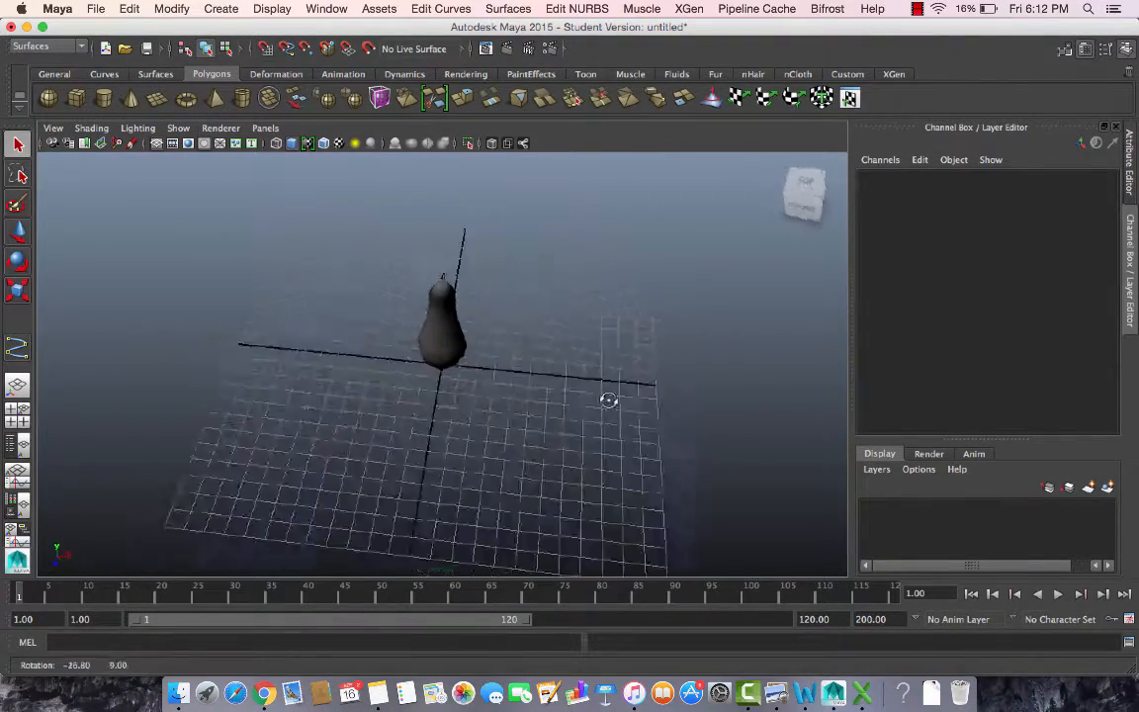
pyautogui.moveTo(609, 399); pyautogui.dragTo(506, 376)
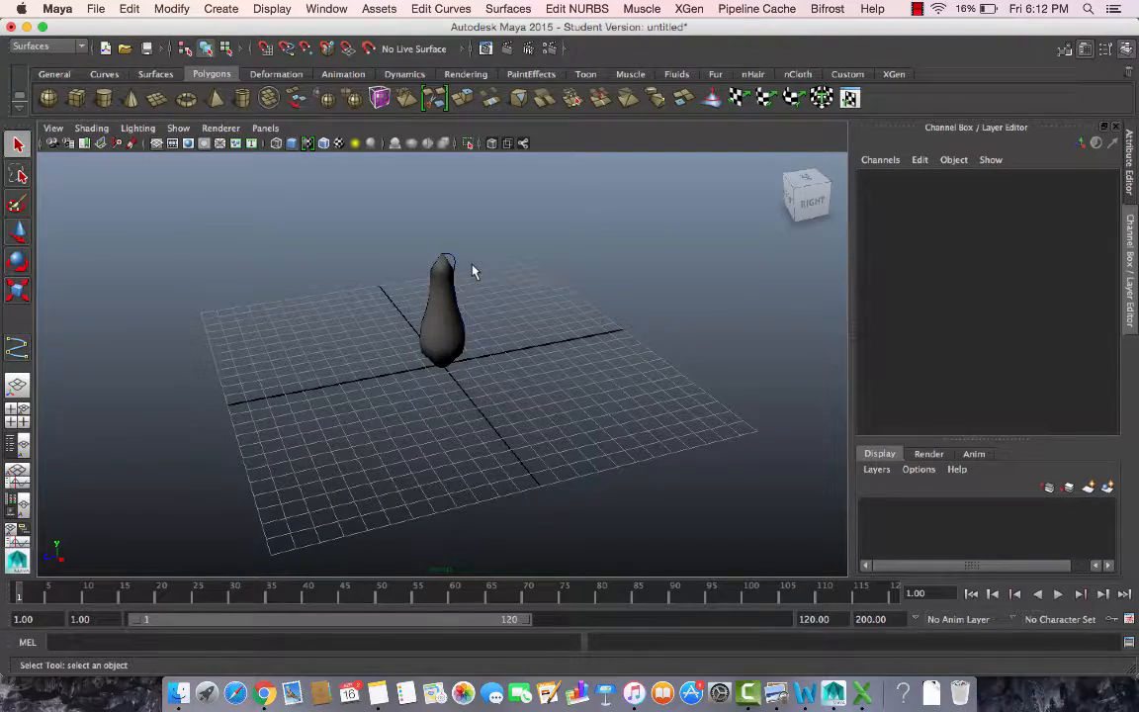
pyautogui.moveTo(472, 271); pyautogui.dragTo(486, 301)
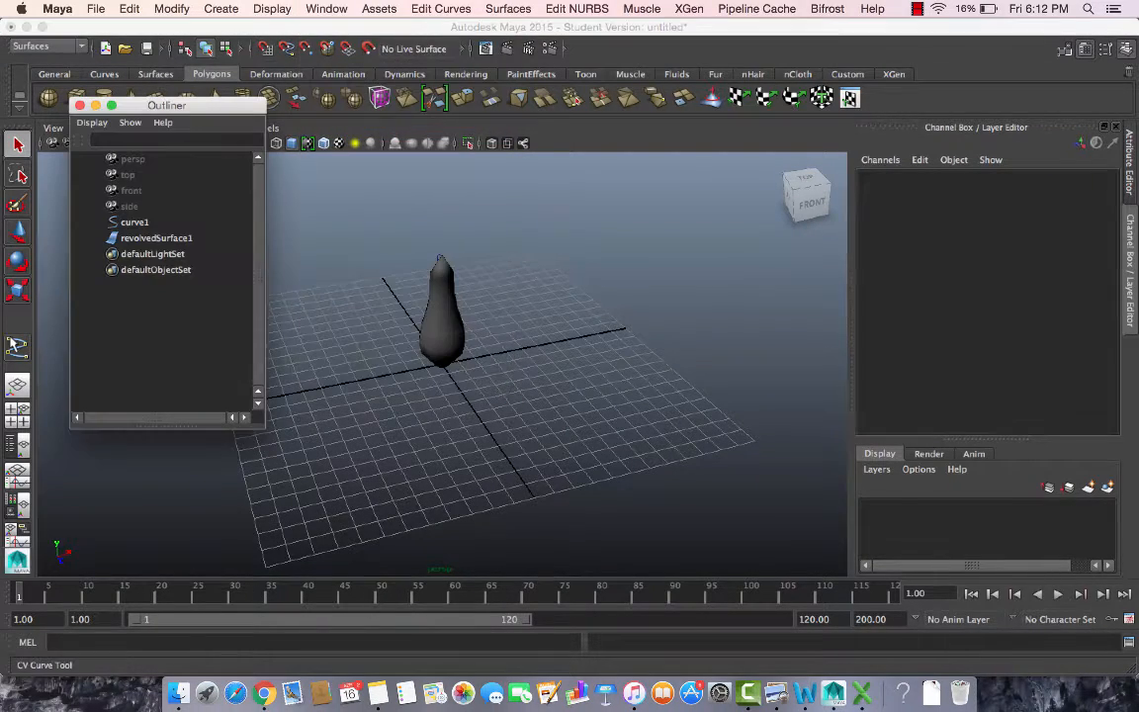
# Select revolvedSurface1 in the Outliner.
pyautogui.click(135, 221)
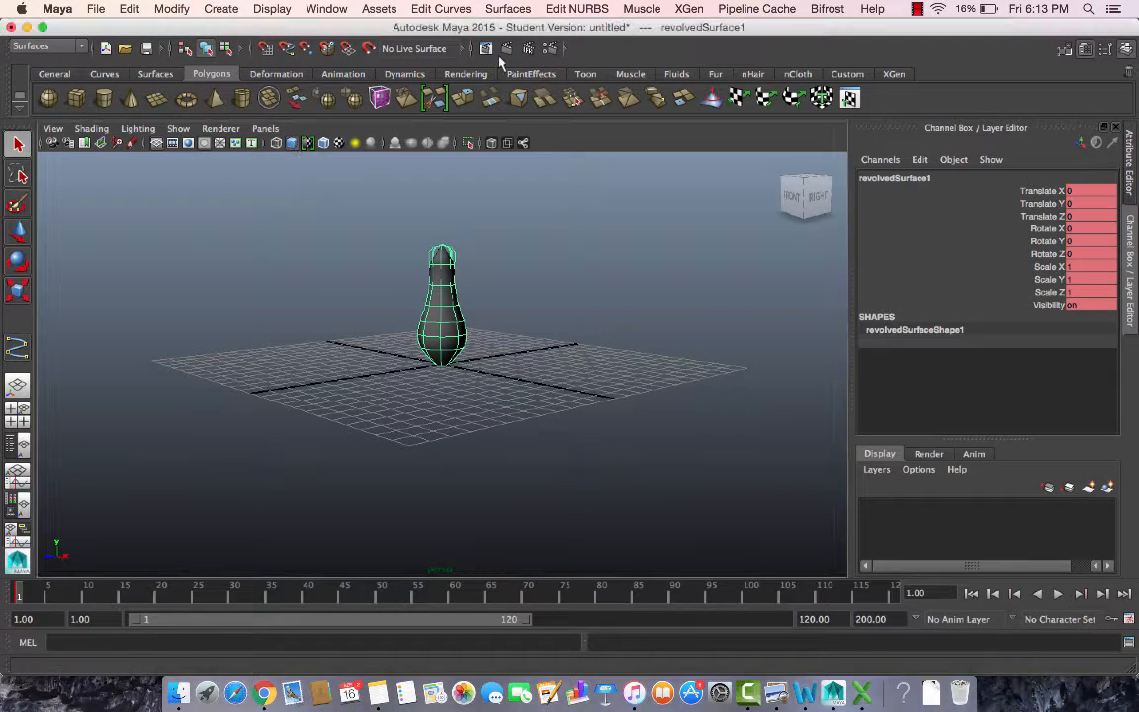
pyautogui.click(482, 47)
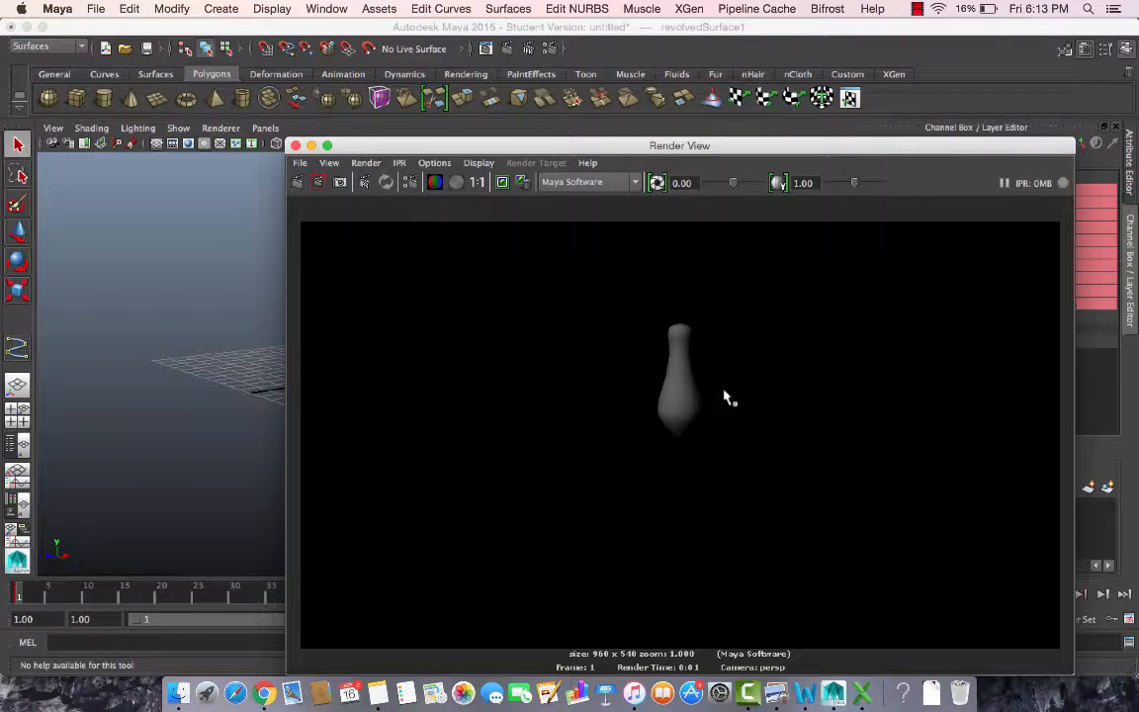
pyautogui.moveTo(703, 340)
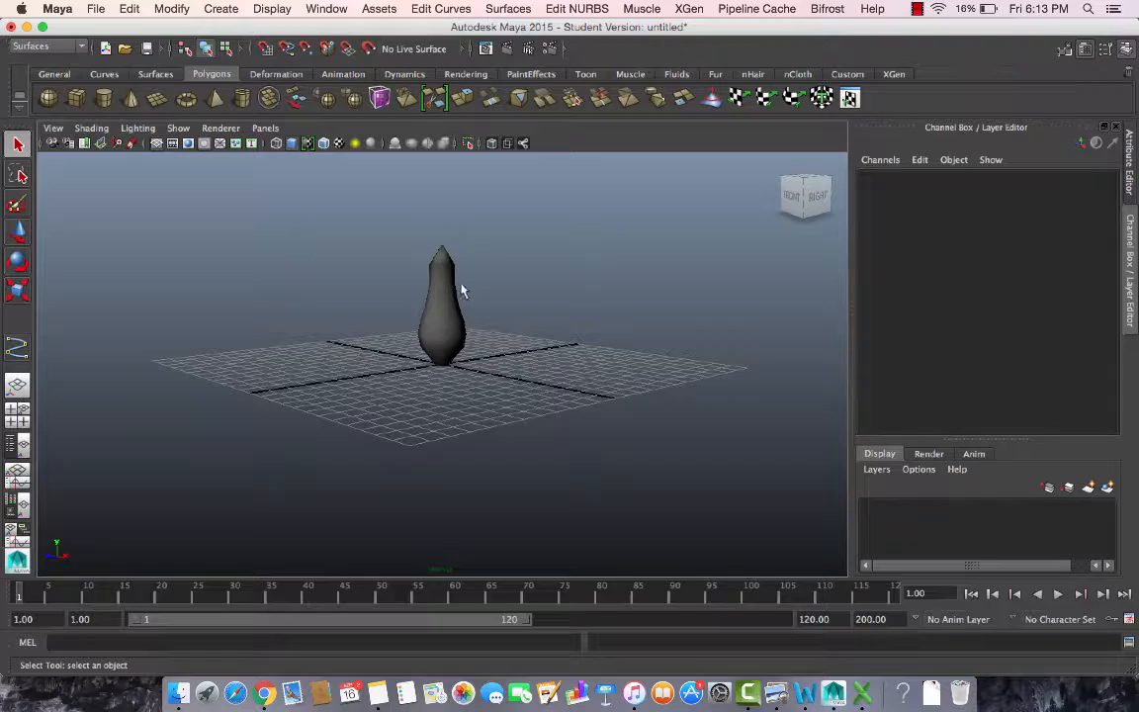
pyautogui.moveTo(591, 312)
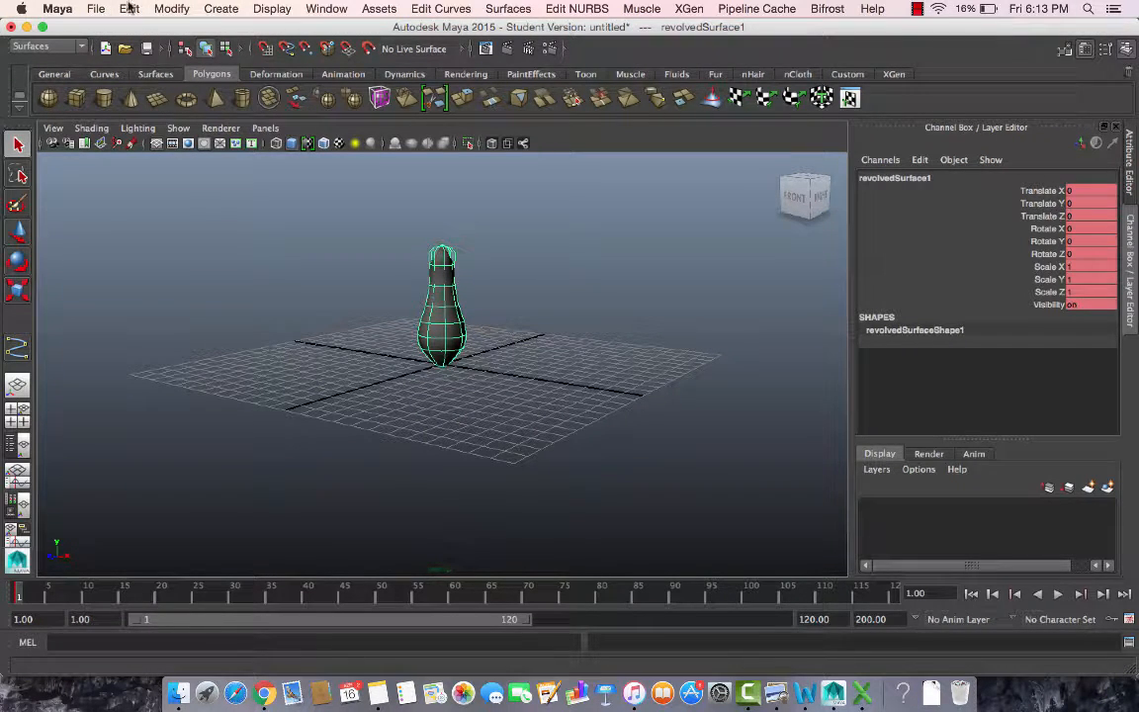
# Apply NURBS-to-Polygons conversion to the vase with Quads type and Standard fit tessellation.
pyautogui.click(221, 8)
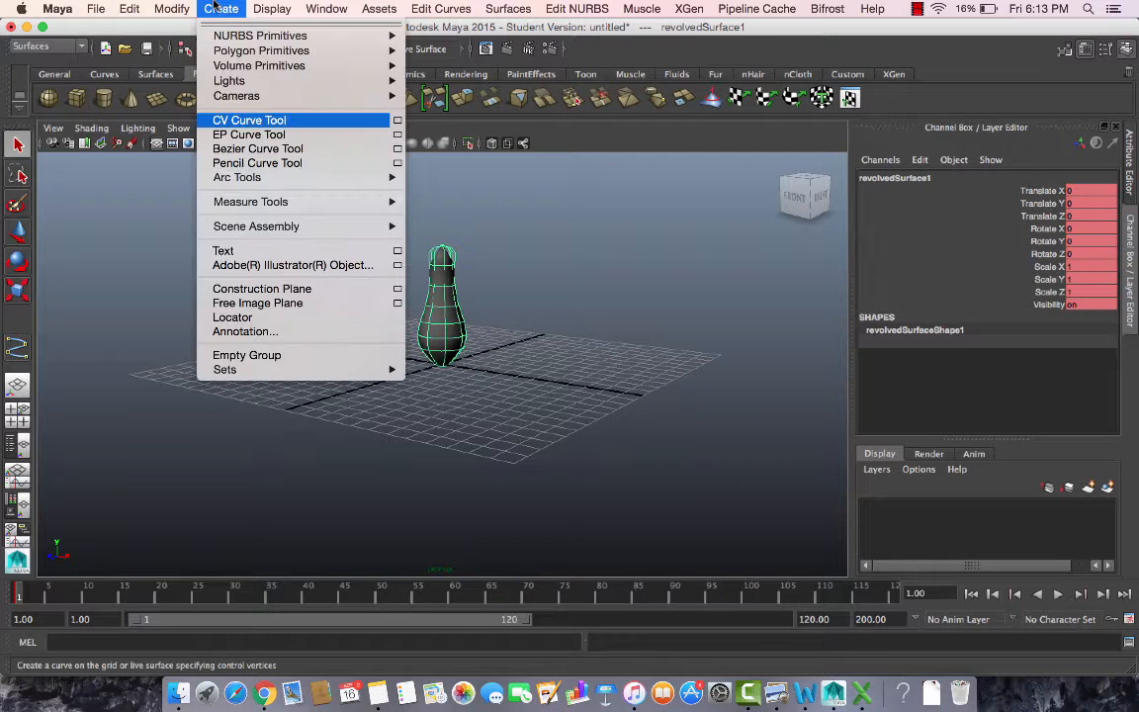
pyautogui.click(170, 8)
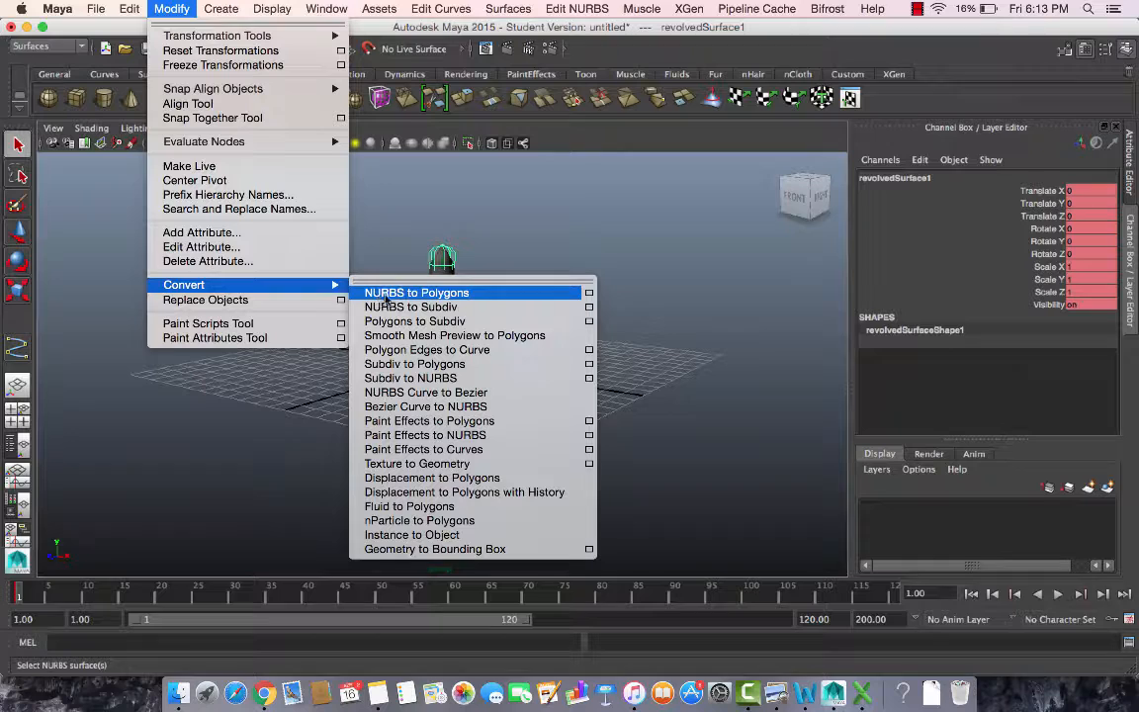
pyautogui.moveTo(423, 295)
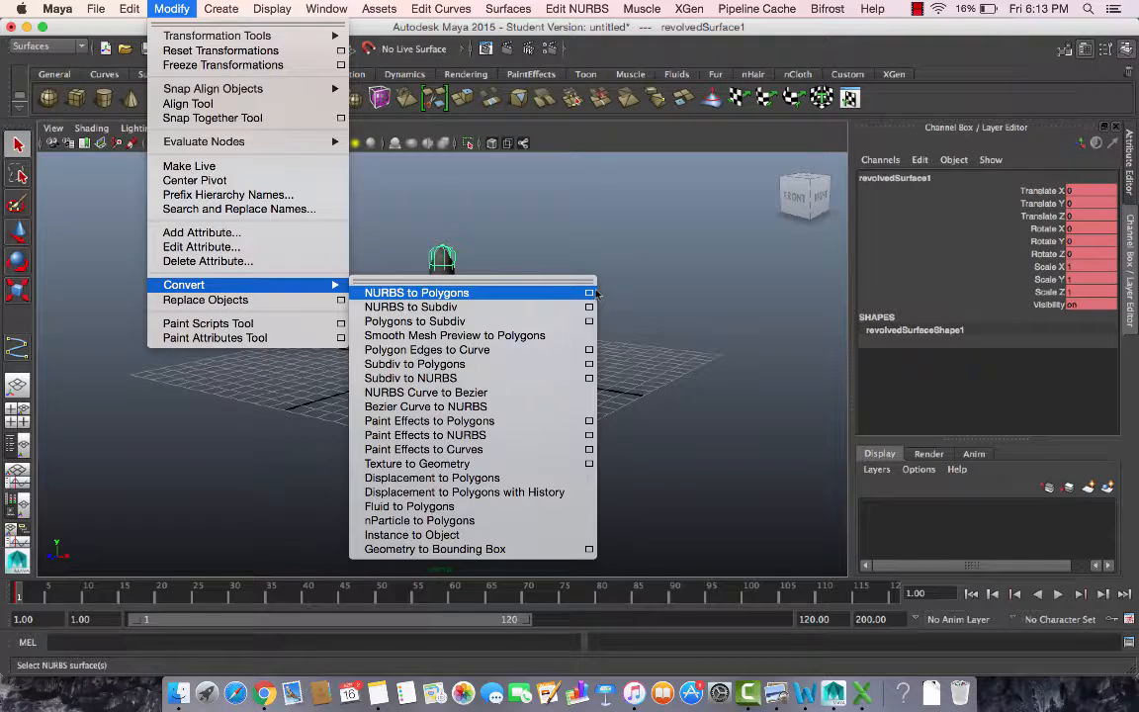
pyautogui.click(589, 292)
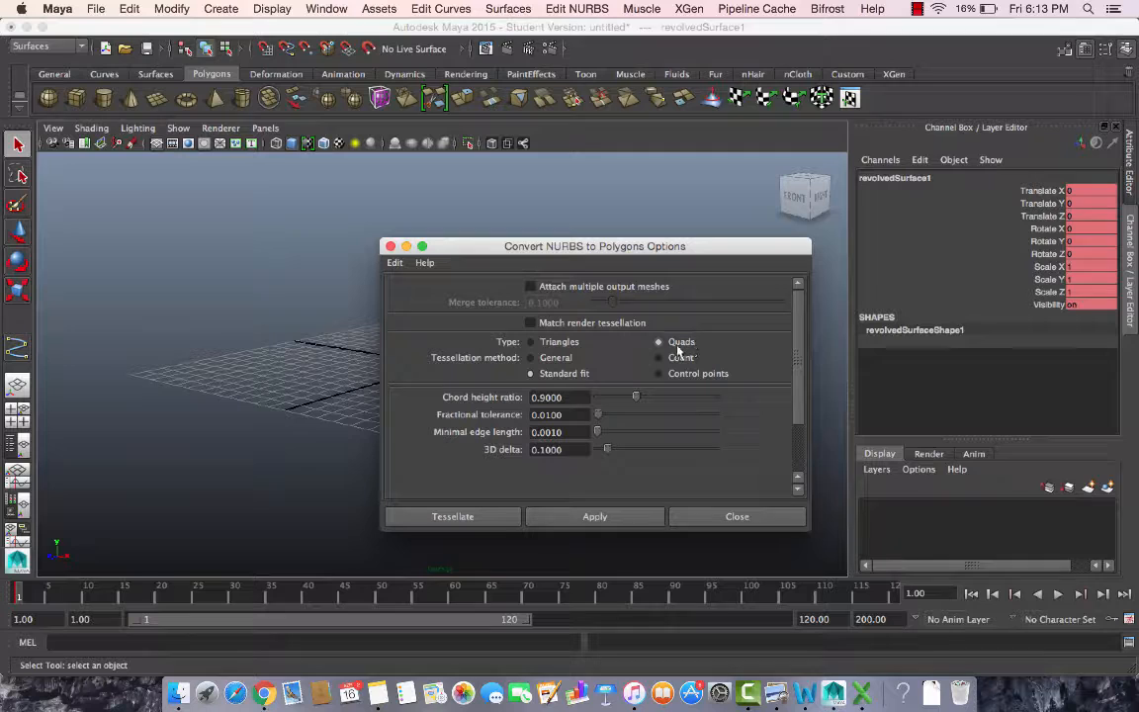
pyautogui.click(658, 340)
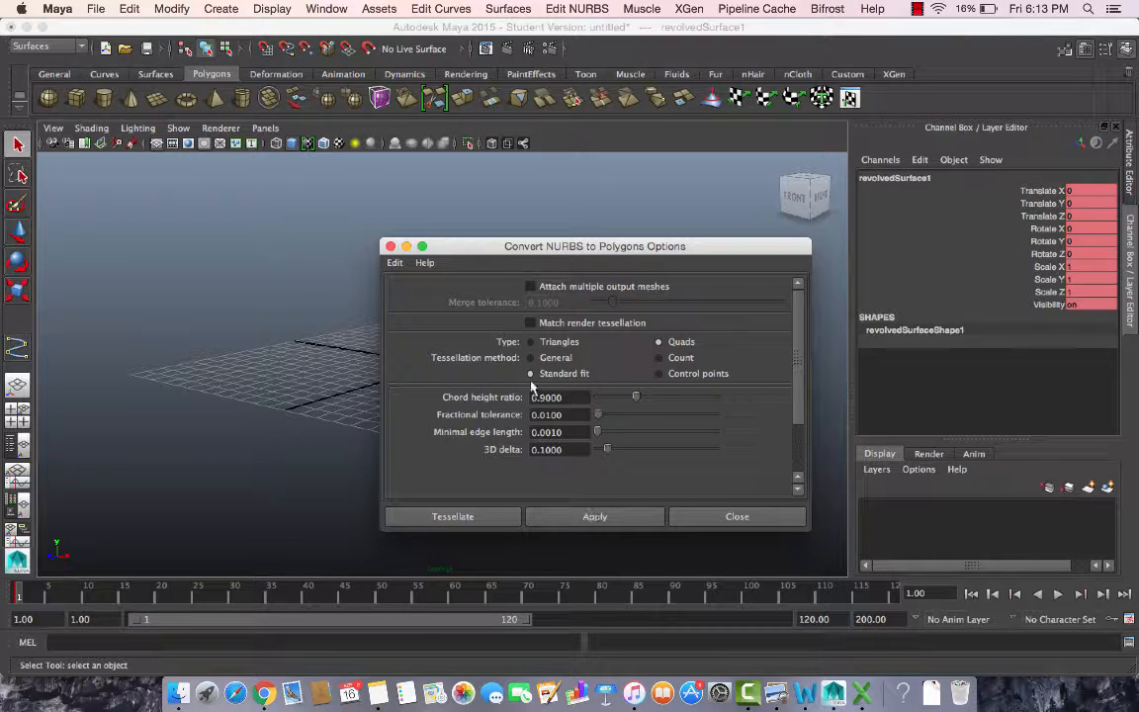
pyautogui.click(593, 516)
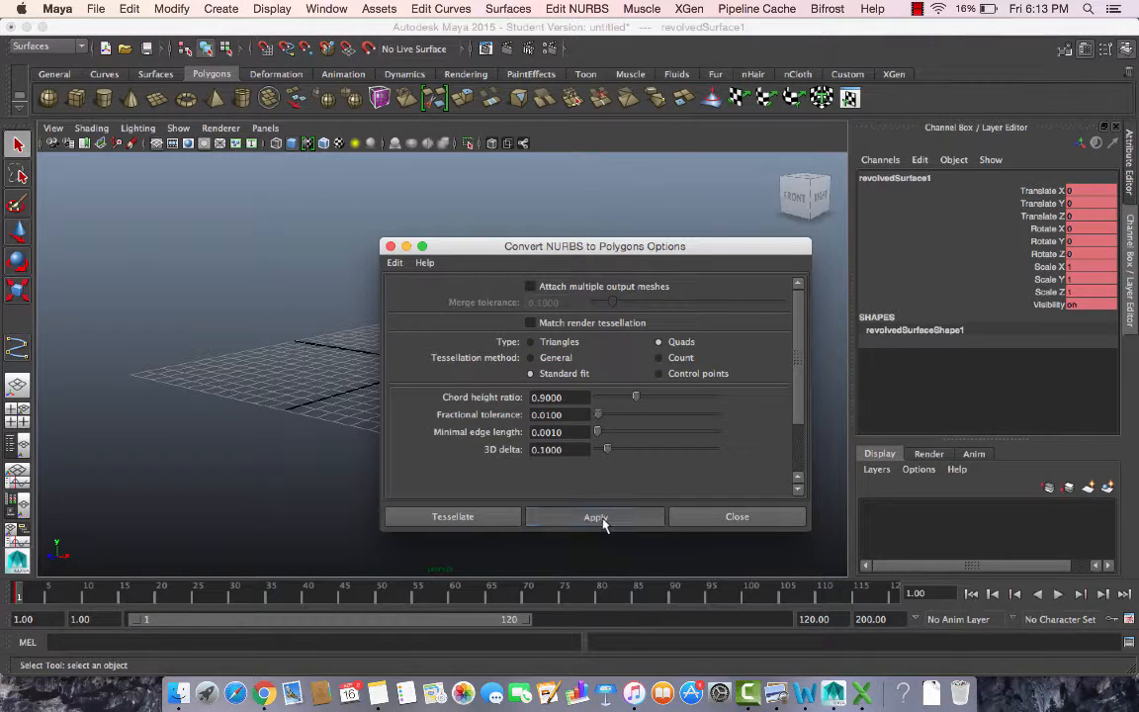
pyautogui.click(593, 516)
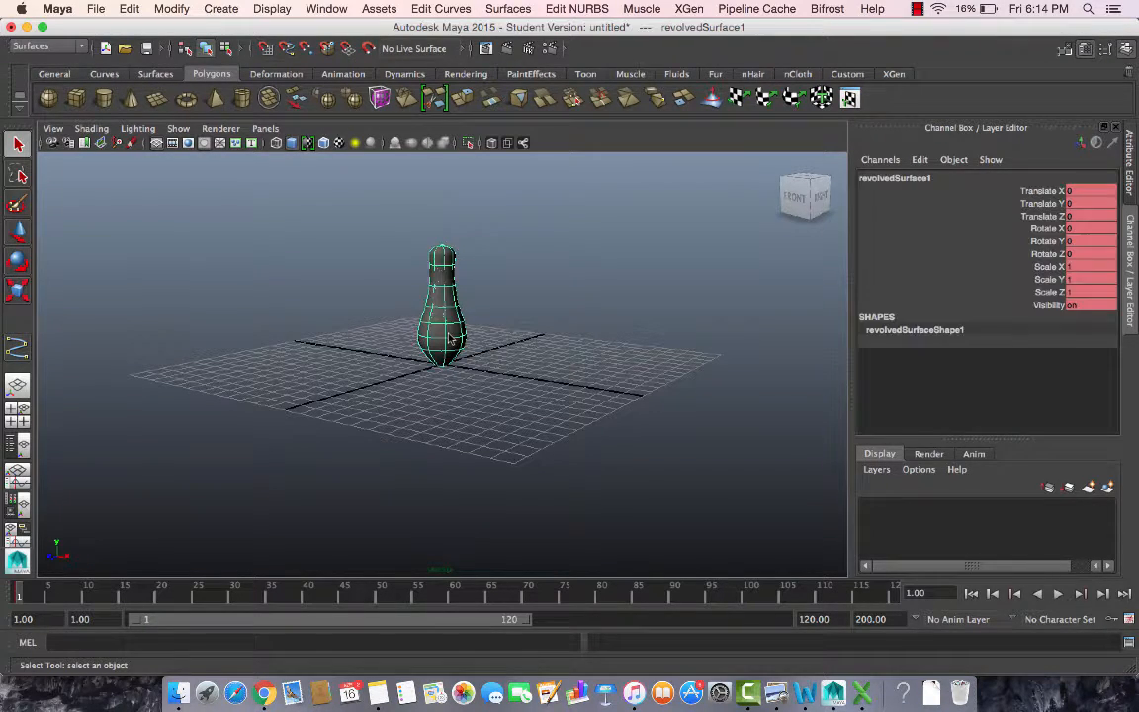
# Orbit and tilt the camera to look down on the converted polygon vase.
pyautogui.moveTo(450, 336); pyautogui.dragTo(695, 379)
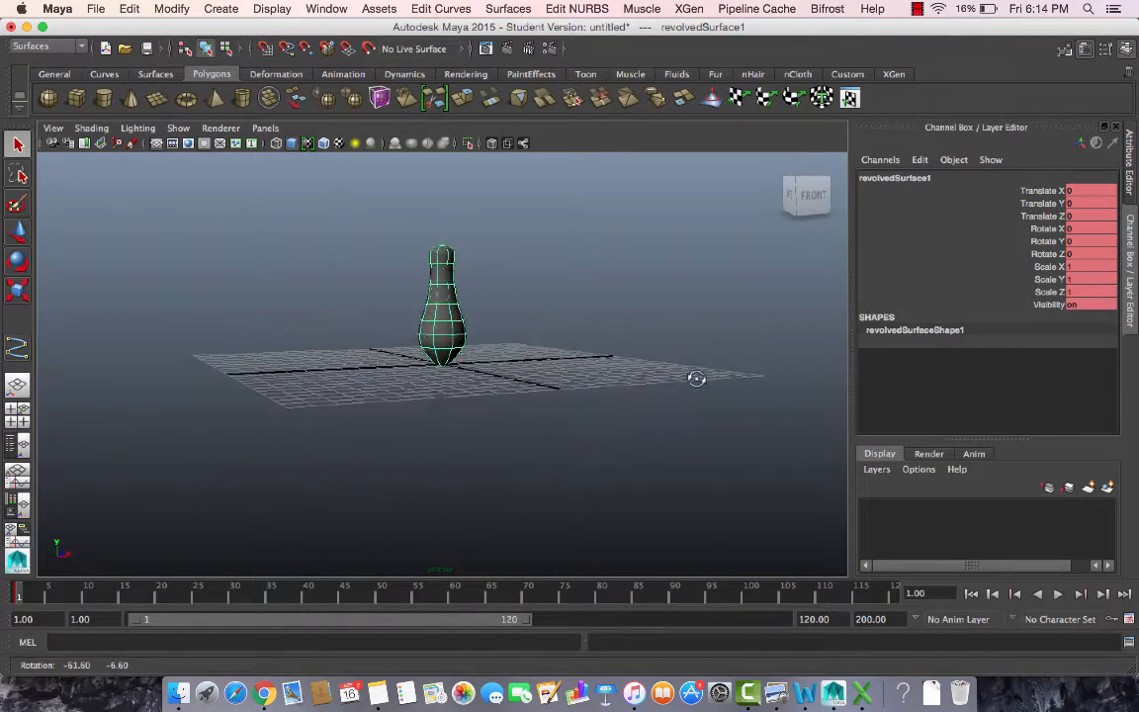
pyautogui.moveTo(696, 378); pyautogui.dragTo(522, 407)
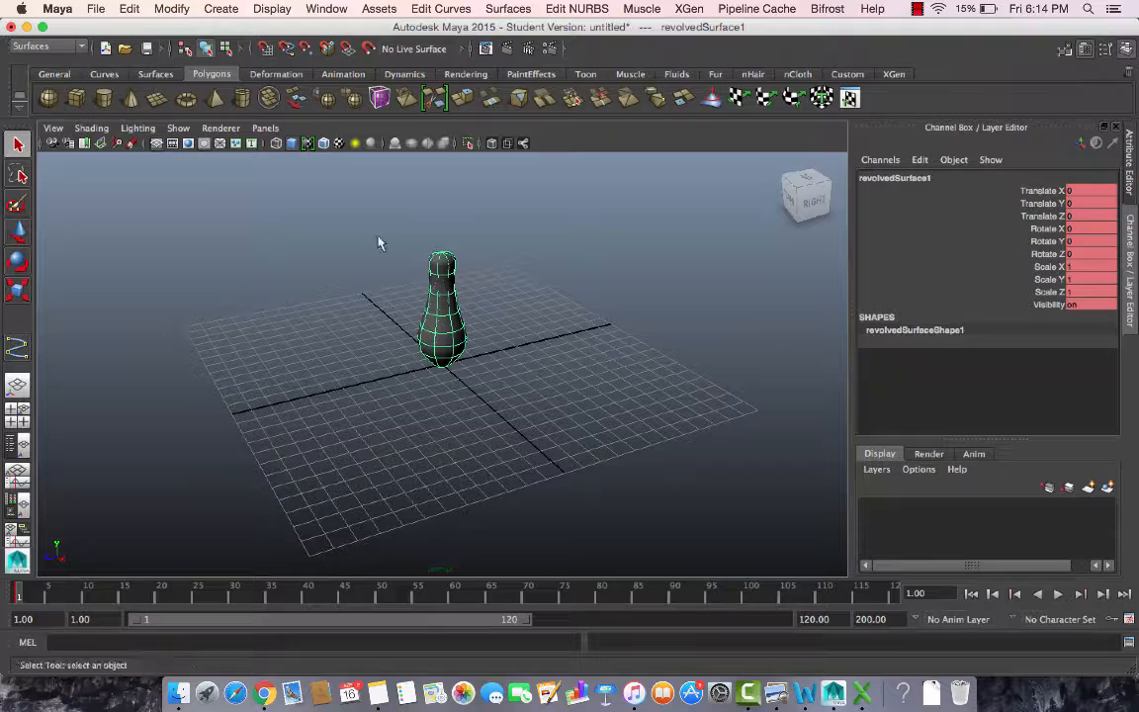
pyautogui.moveTo(459, 301)
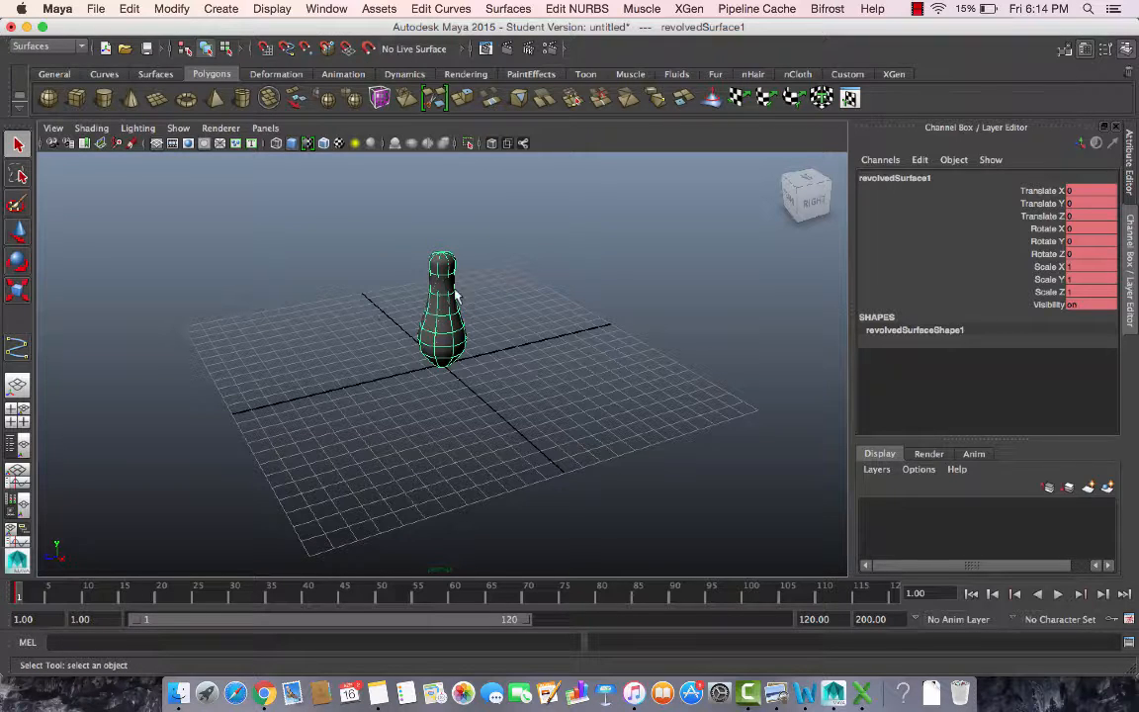
pyautogui.moveTo(168, 212)
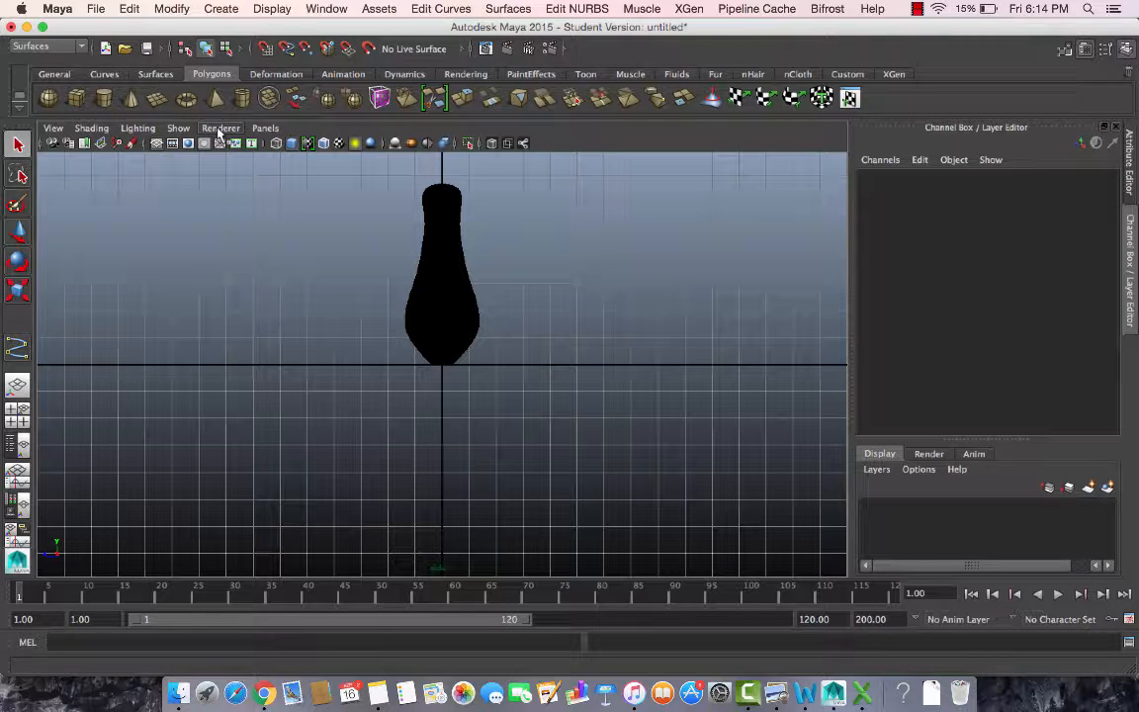
pyautogui.click(222, 126)
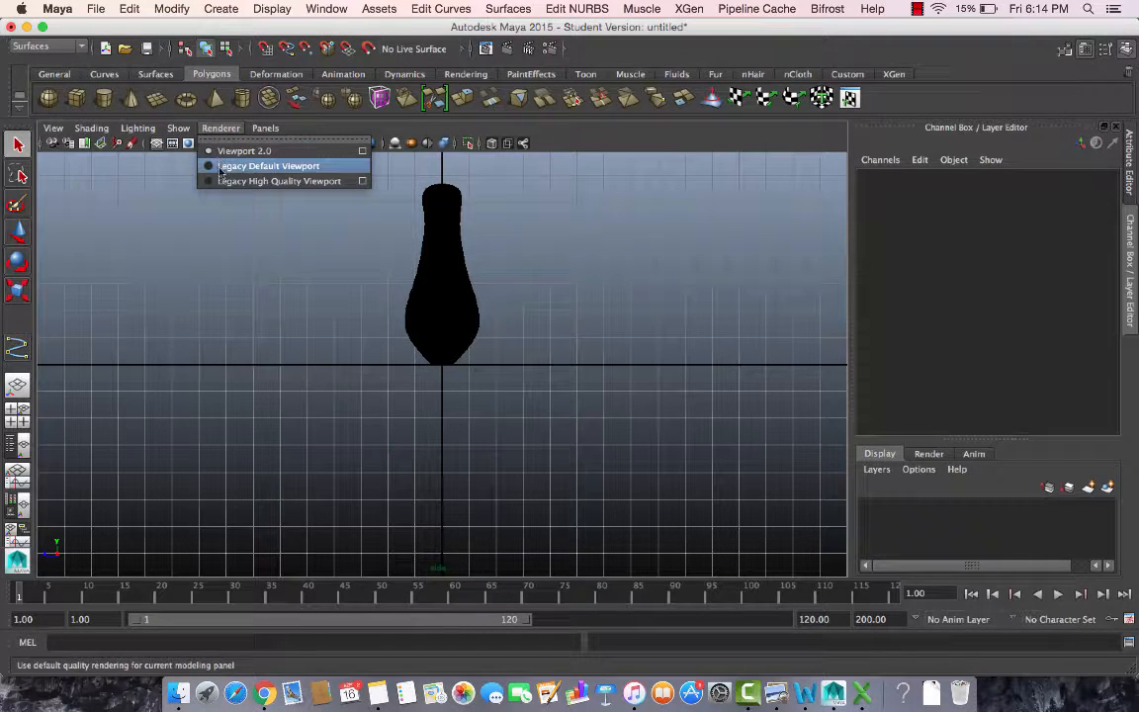
pyautogui.moveTo(280, 180)
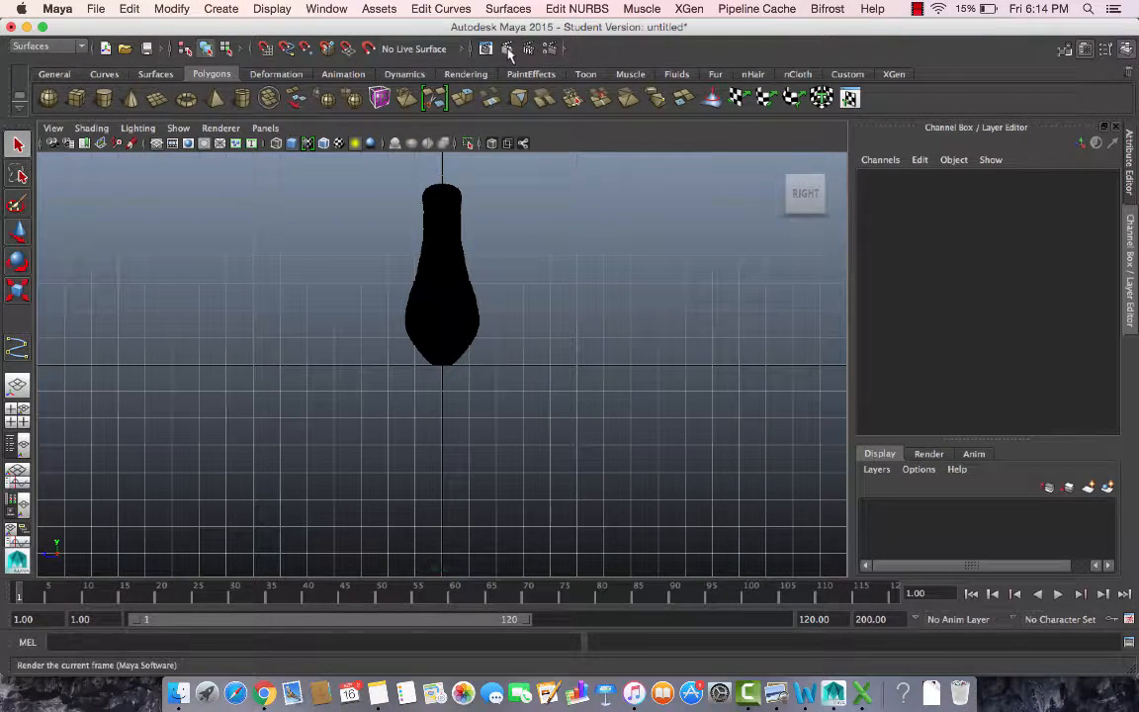
pyautogui.click(510, 49)
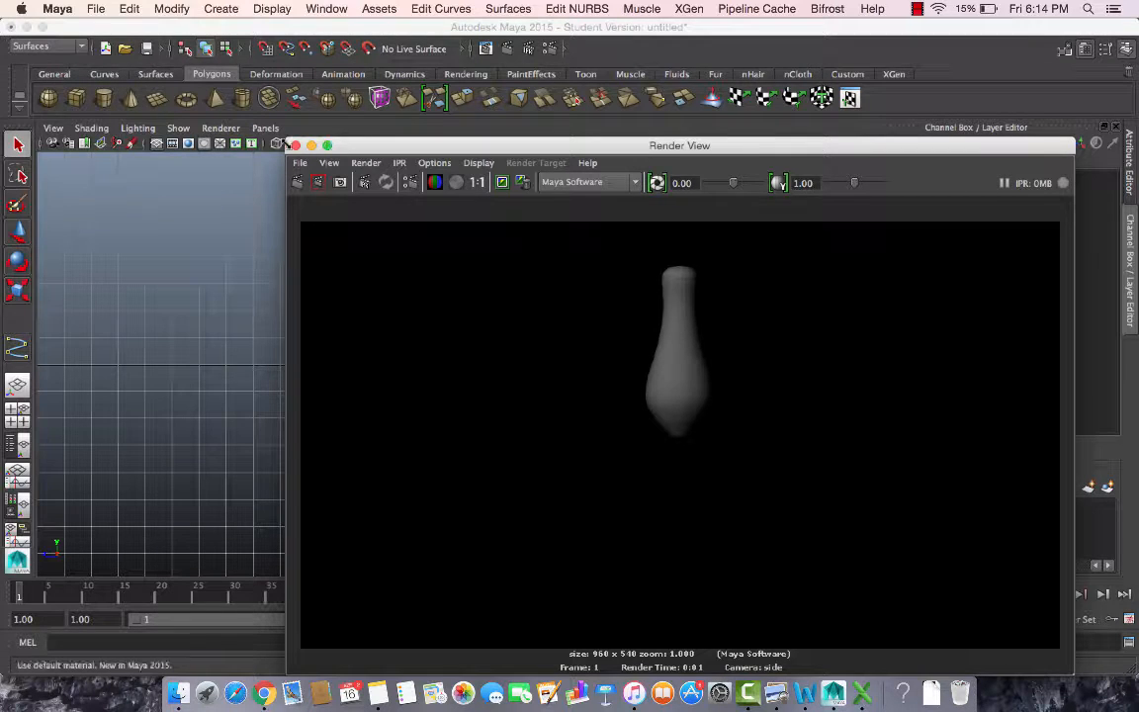
pyautogui.click(294, 146)
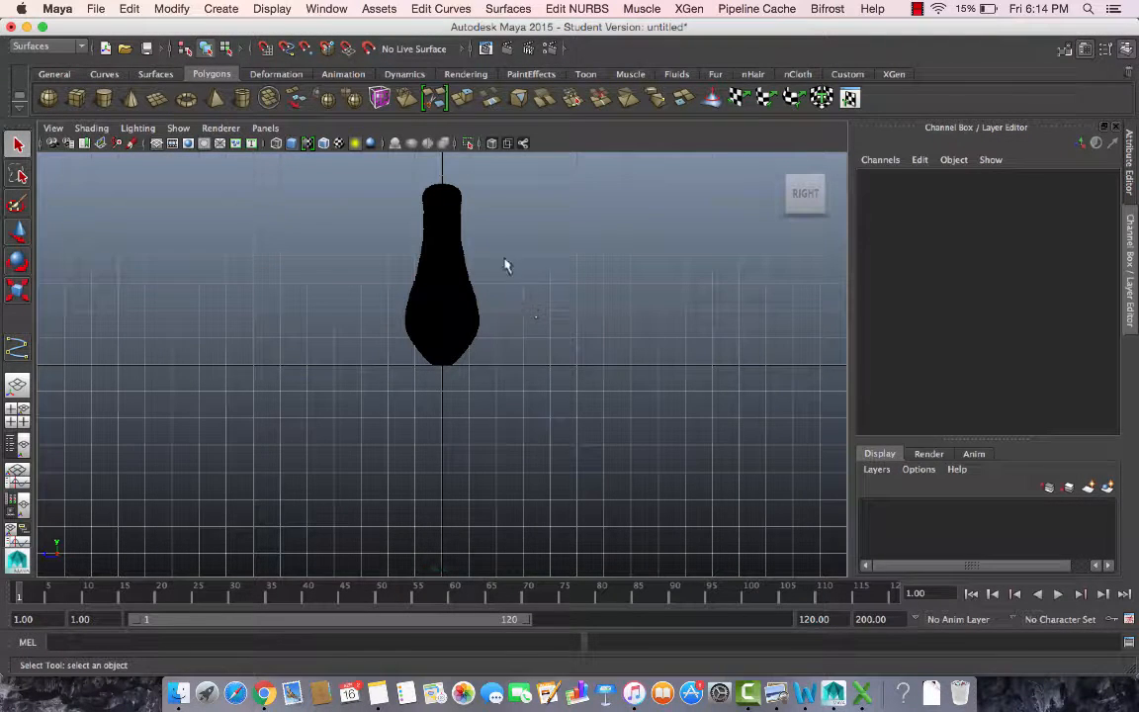
pyautogui.moveTo(395, 249)
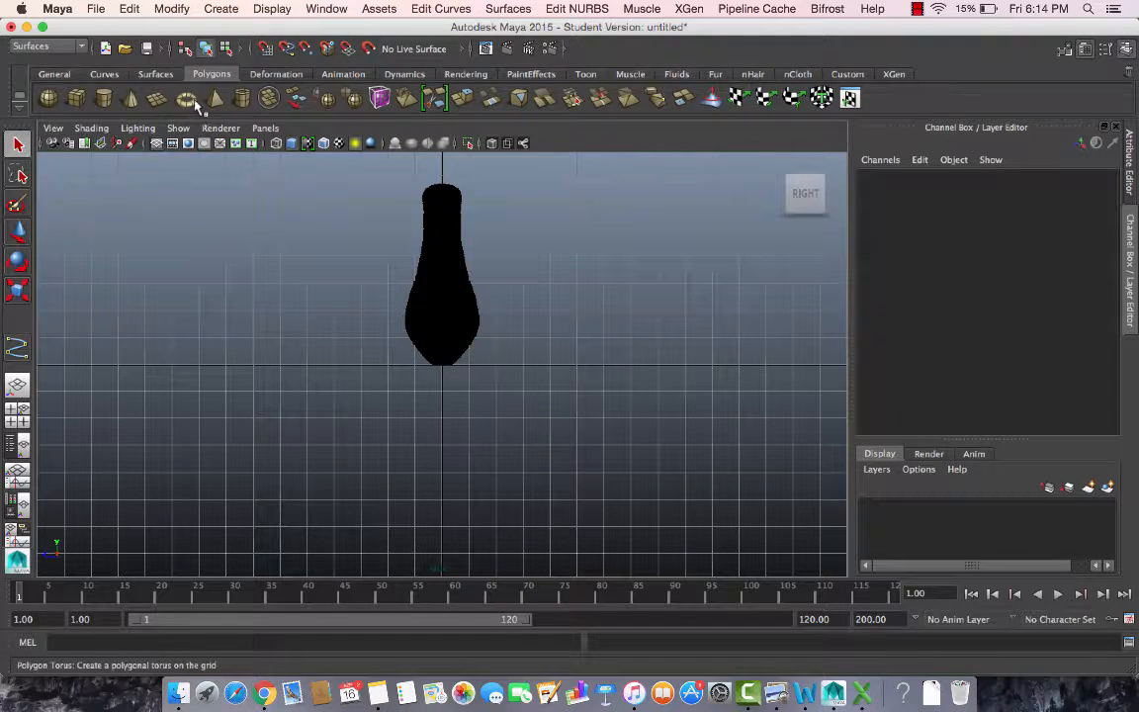
# Create a polygon torus from the Polygons shelf beside the vase.
pyautogui.click(182, 97)
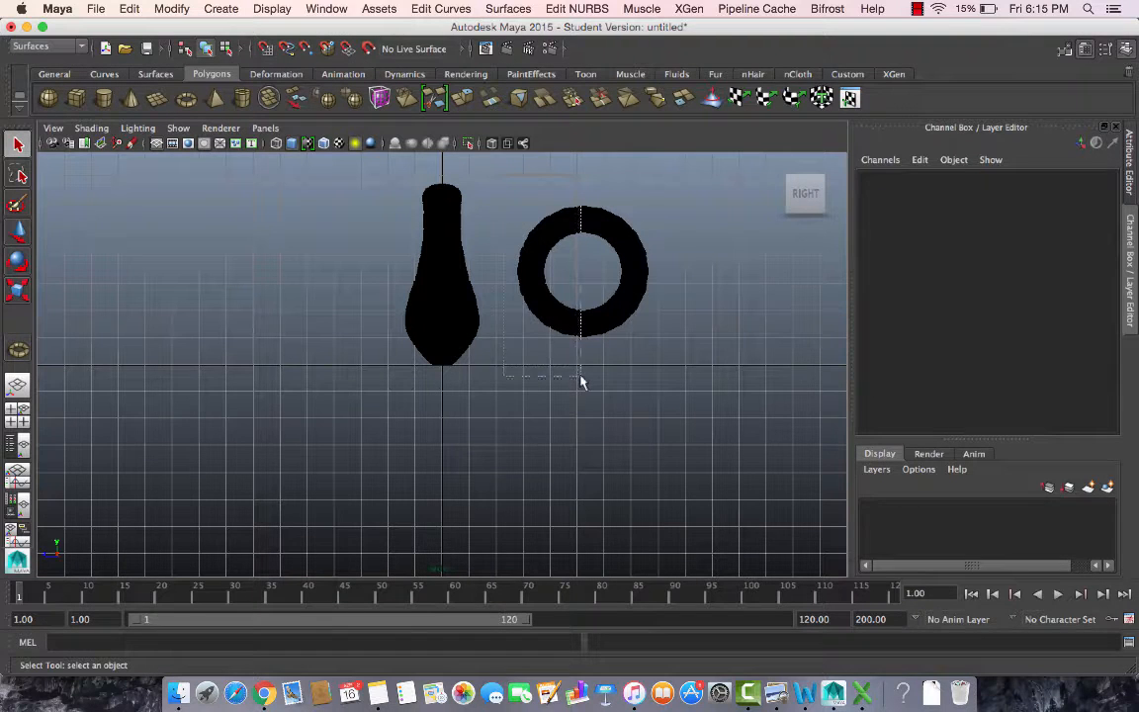
# Delete half the torus faces via Face mode and select the remaining half ring.
pyautogui.rightClick(581, 267)
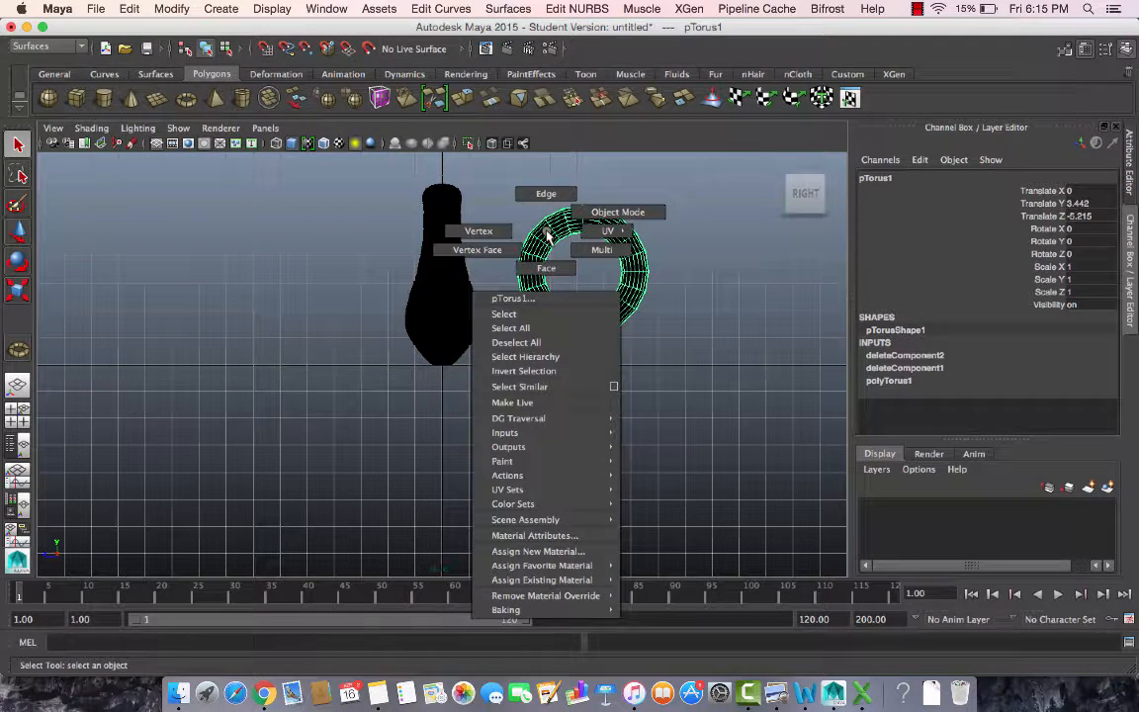
pyautogui.moveTo(561, 269)
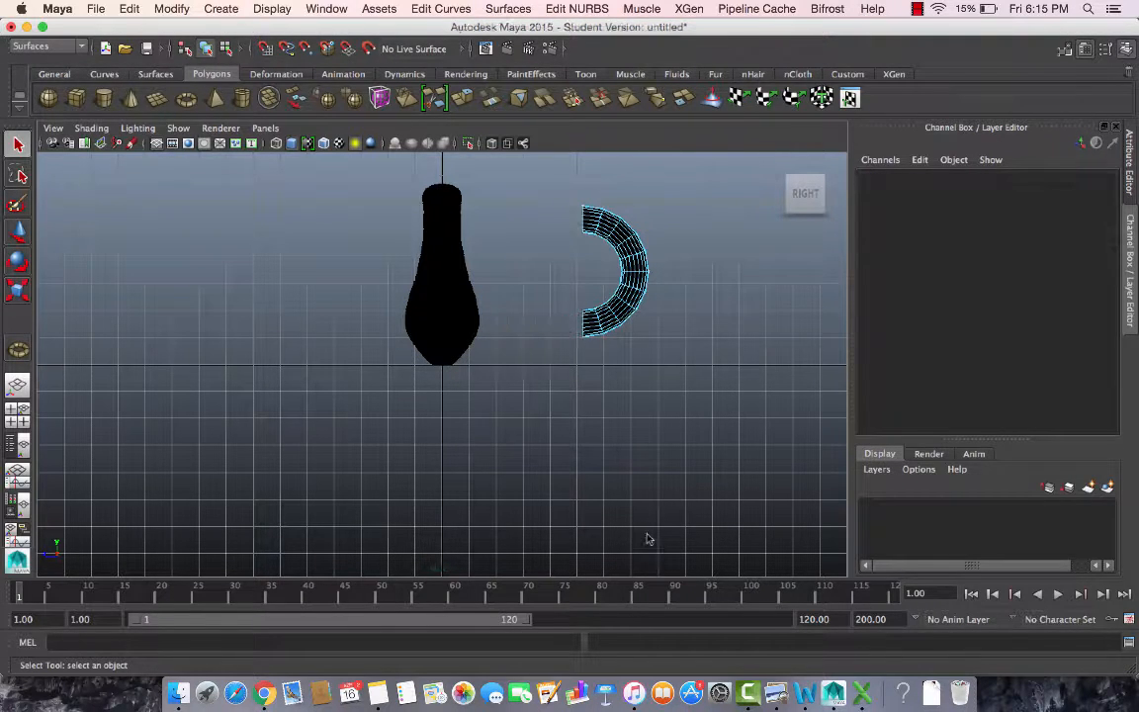
pyautogui.click(612, 267)
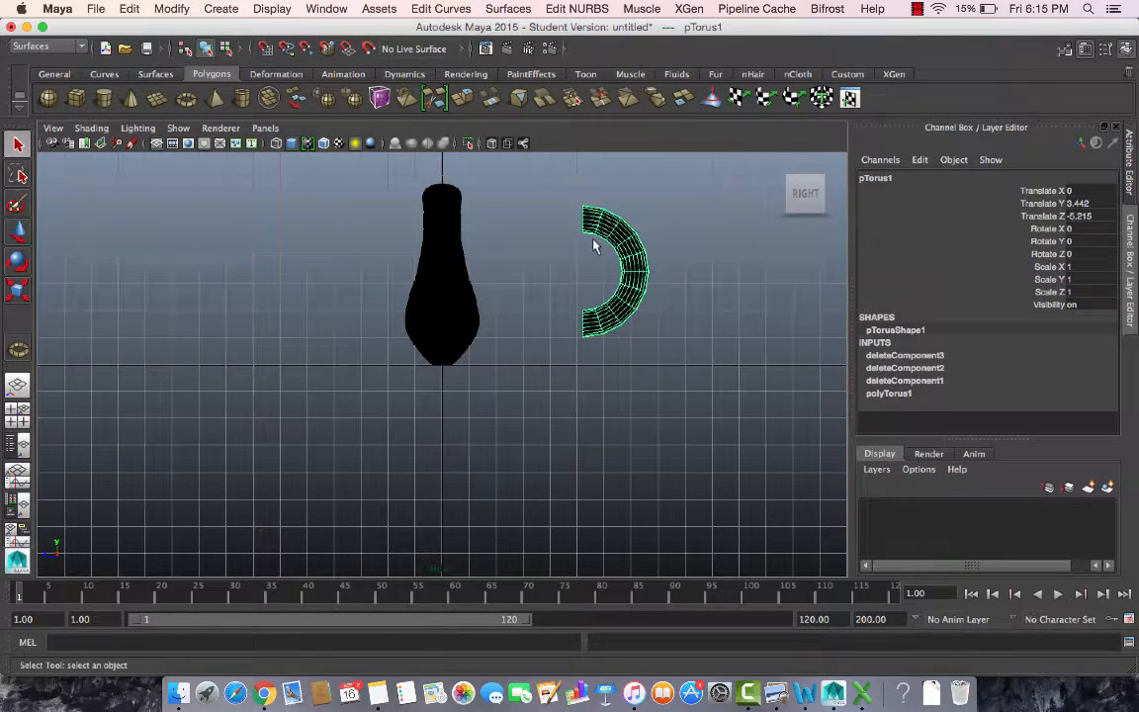
pyautogui.moveTo(206, 50)
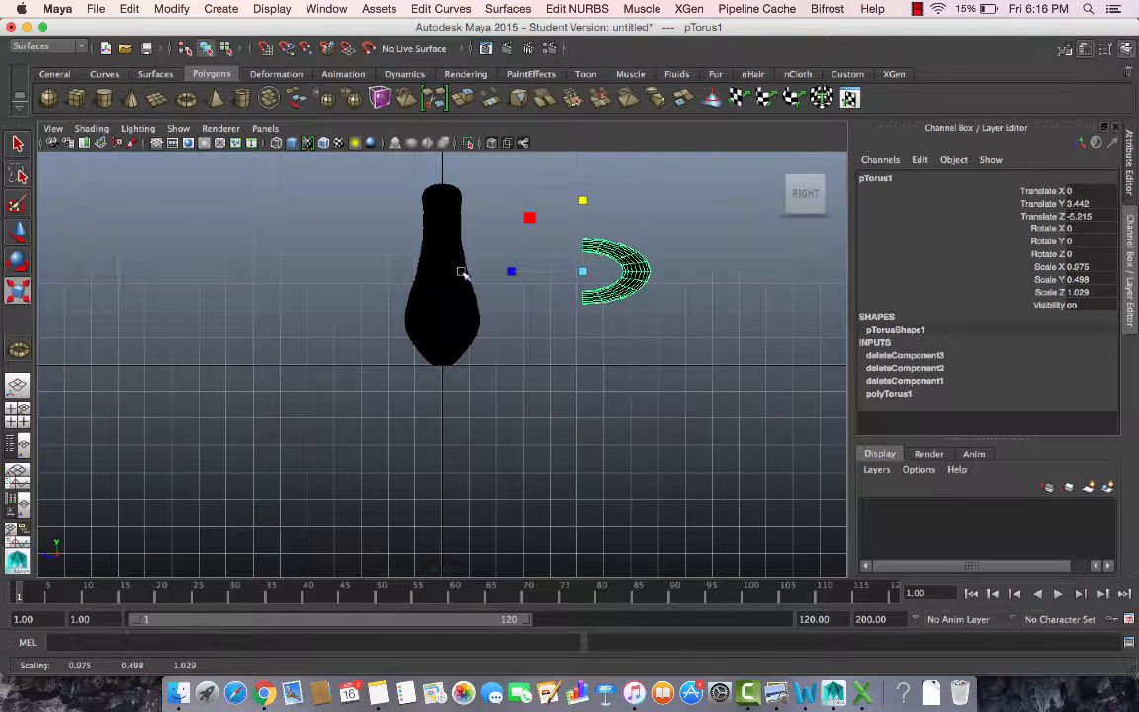
# Move the scaled half torus along the axis onto the vase's side as a handle.
pyautogui.press('space')
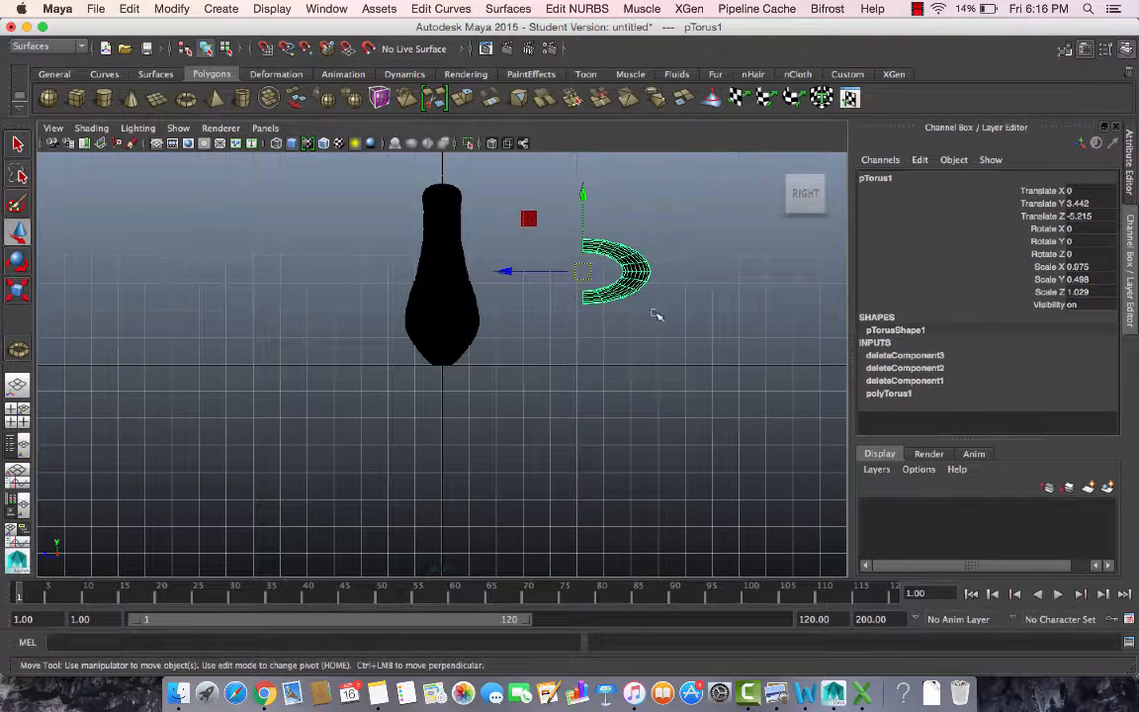
pyautogui.moveTo(430, 317)
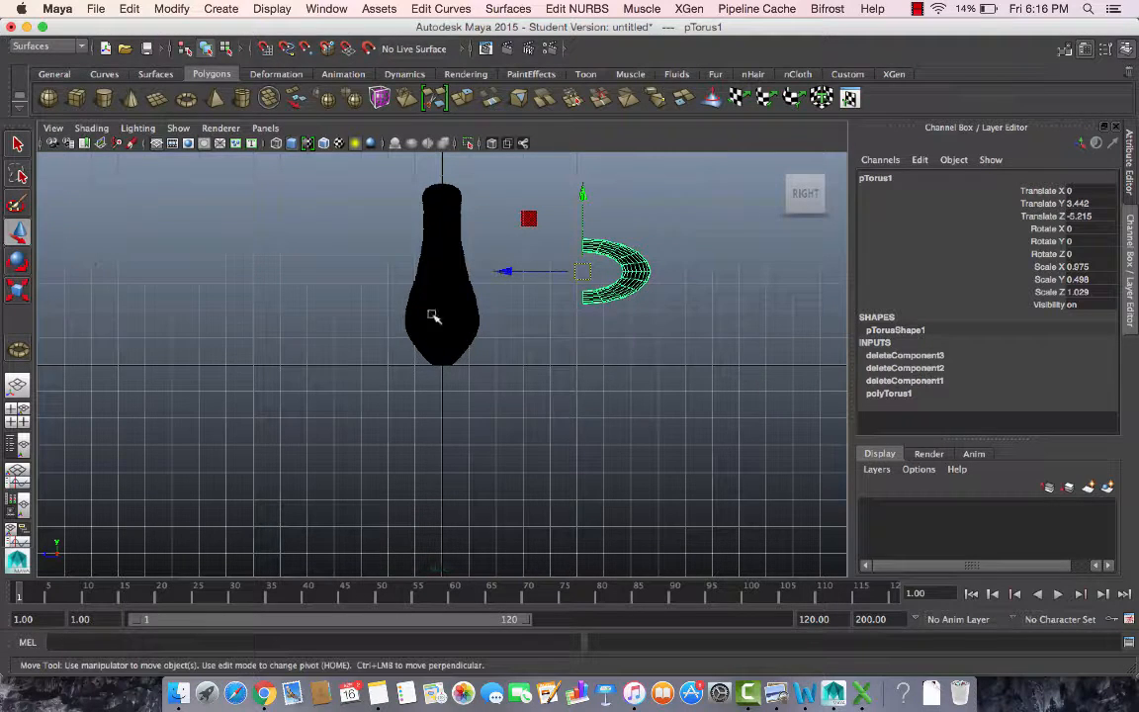
pyautogui.moveTo(613, 273); pyautogui.dragTo(474, 272)
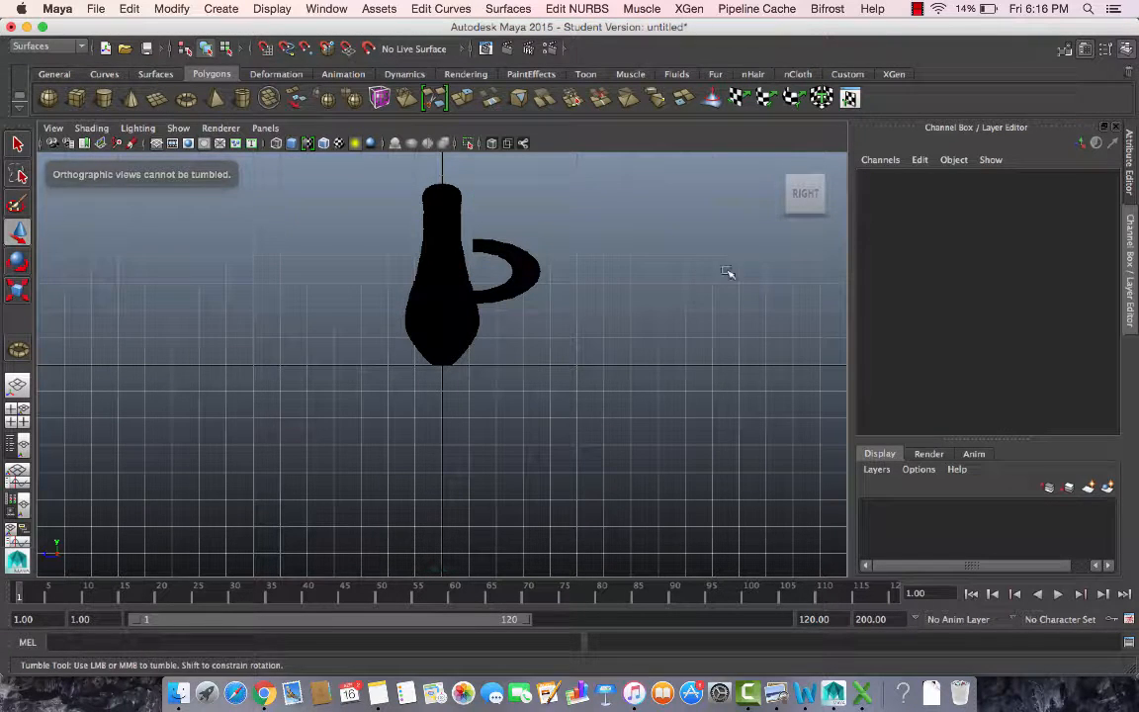
pyautogui.click(505, 277)
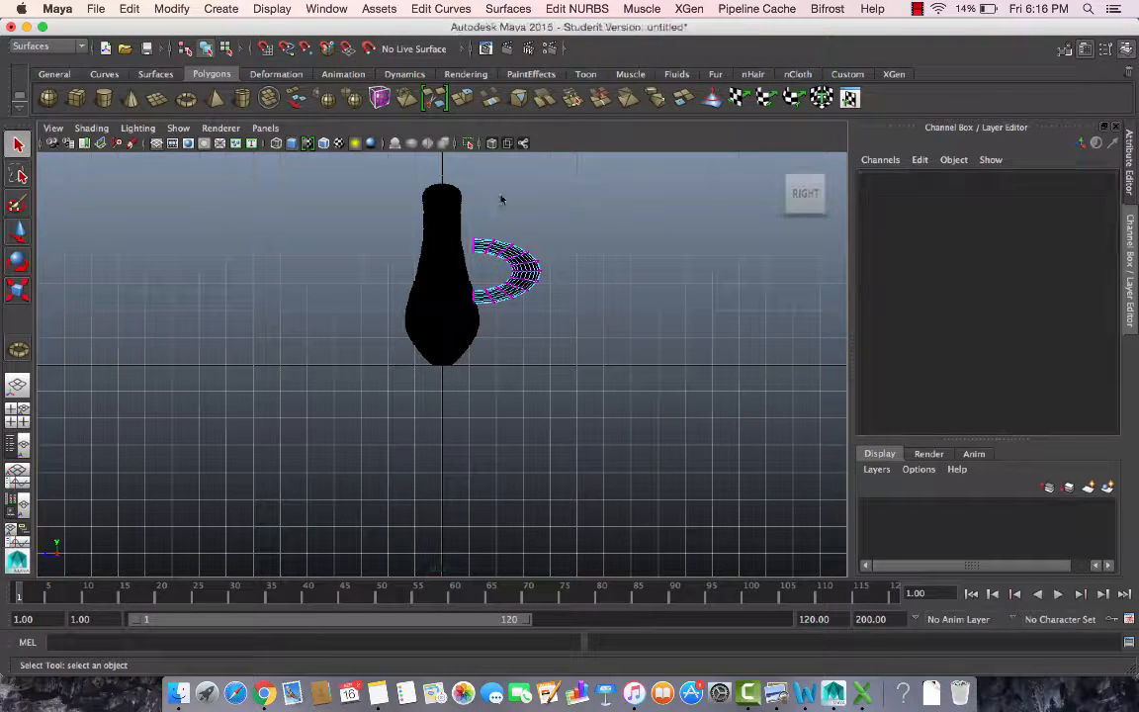
# Return to perspective, shift pTorus1 in depth and select the half-torus handle.
pyautogui.click(482, 261)
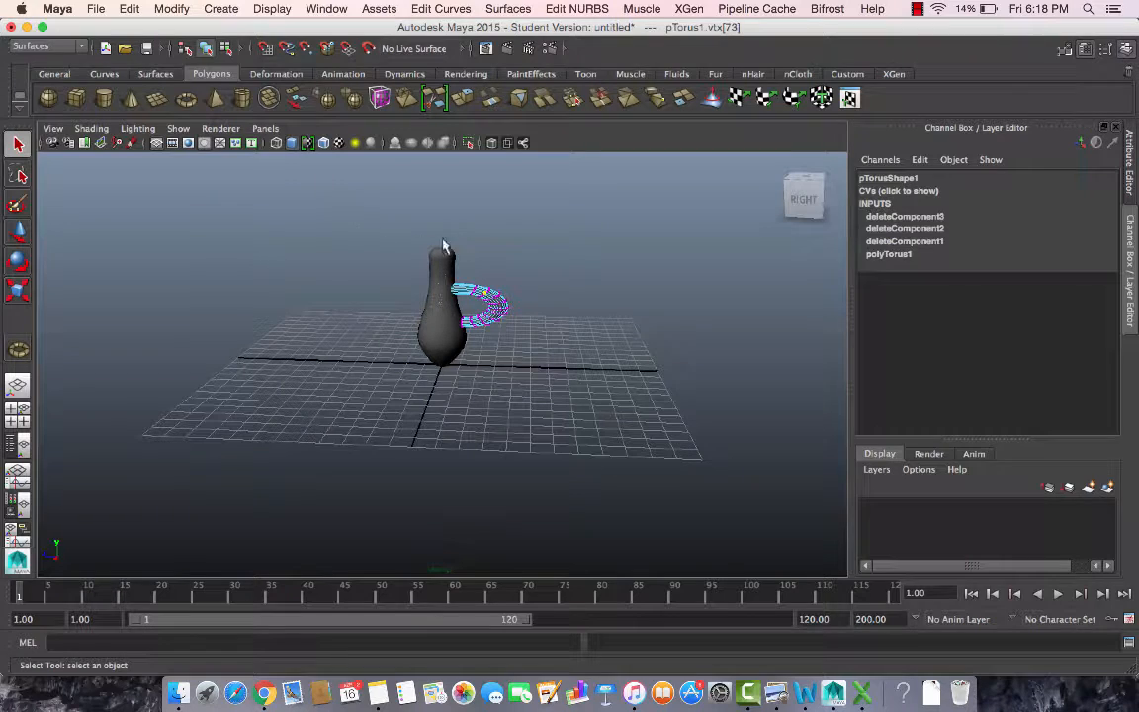
pyautogui.click(565, 404)
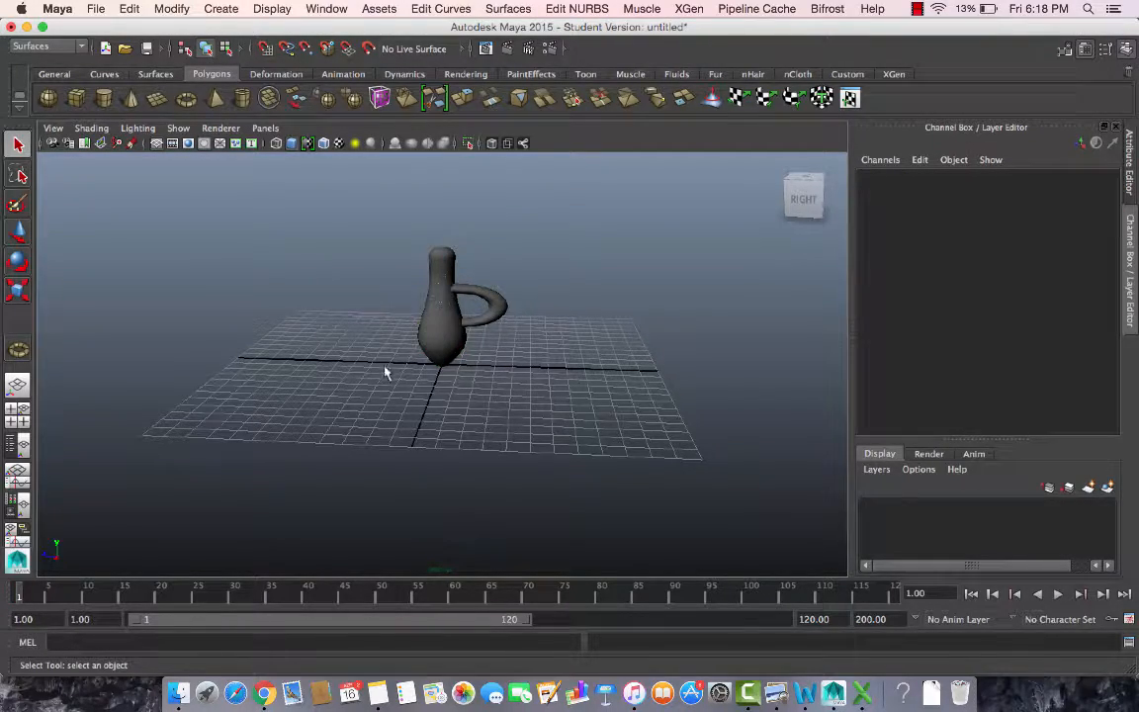
pyautogui.moveTo(385, 372); pyautogui.dragTo(450, 385)
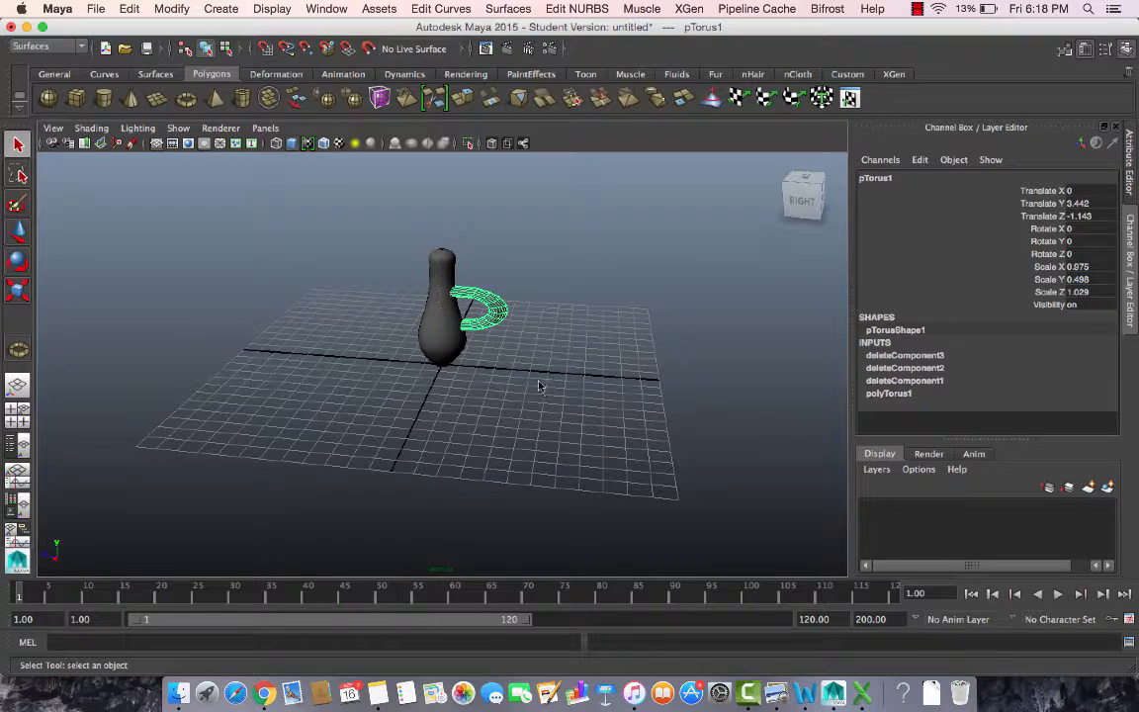
# Shift-select the vase with the half-torus handle and group them via Edit > Group into group1.
pyautogui.click(284, 208)
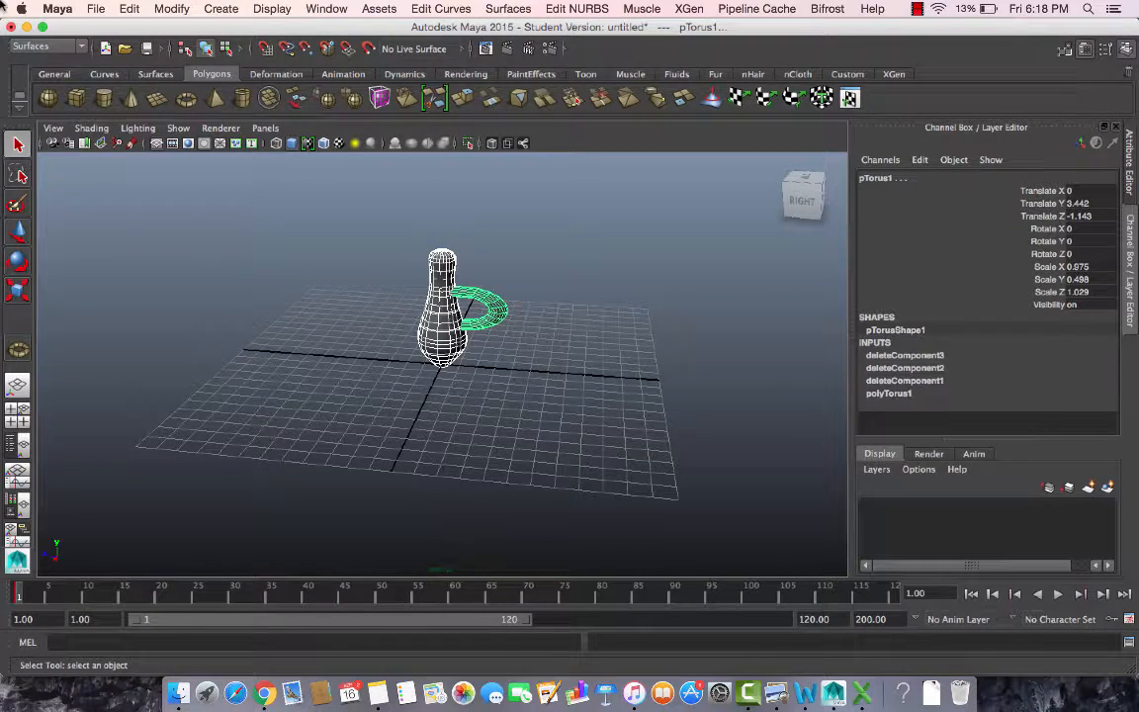
pyautogui.click(170, 8)
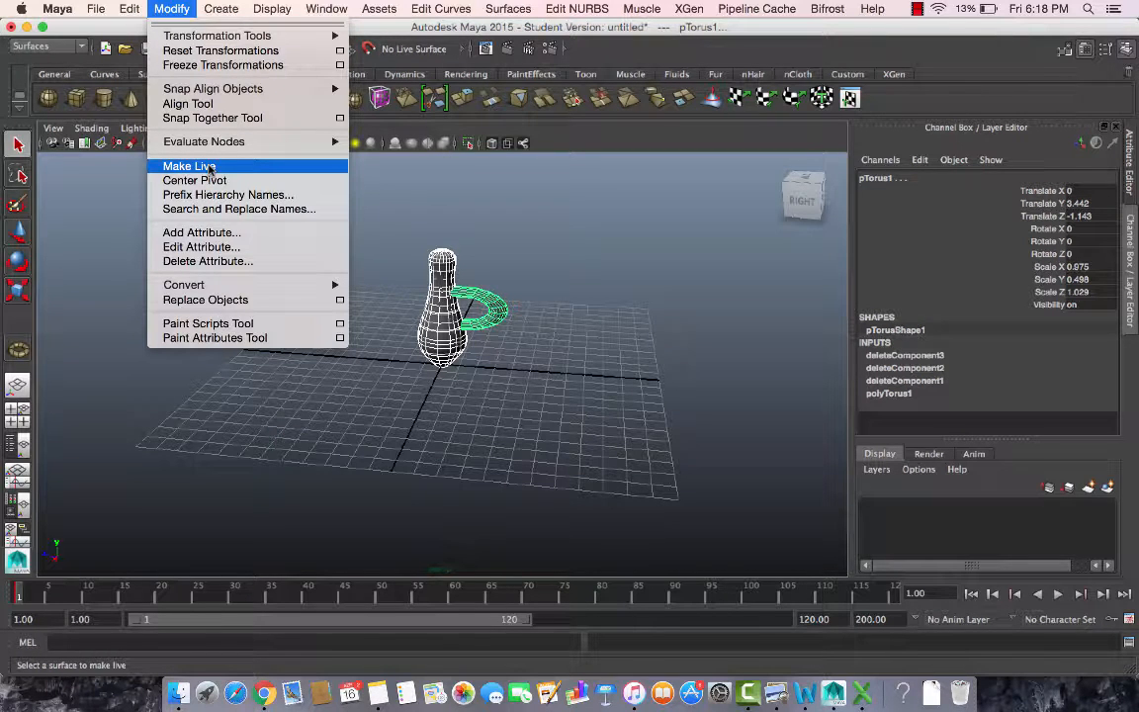
pyautogui.moveTo(223, 213)
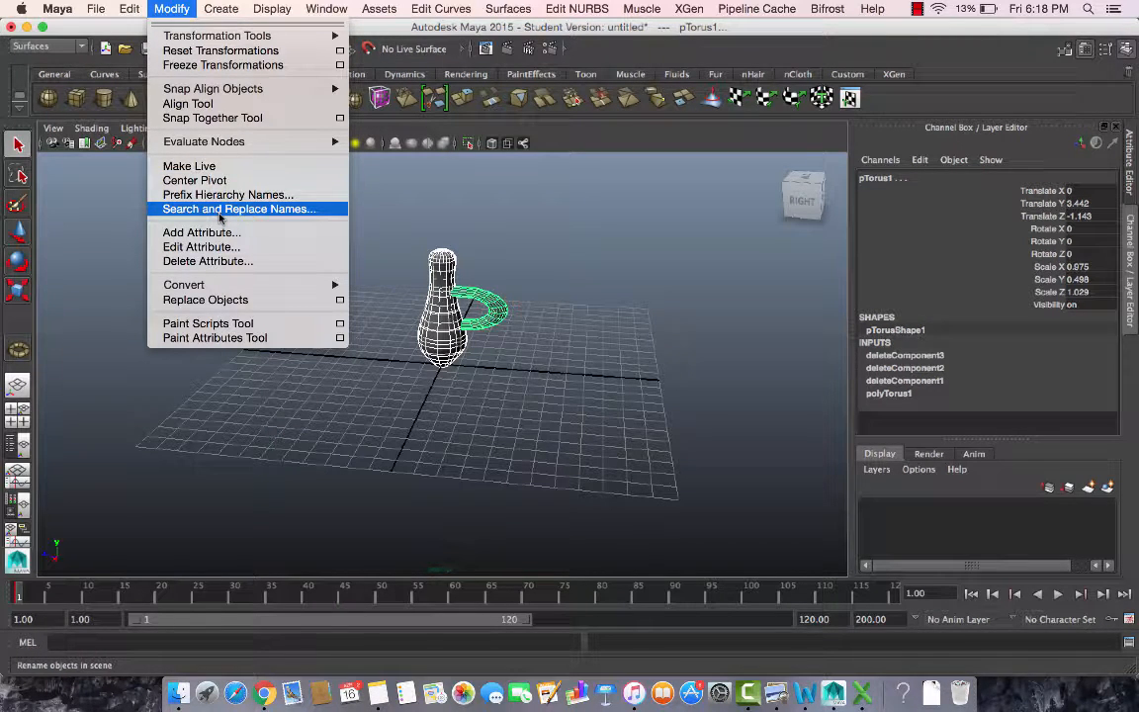
pyautogui.click(129, 8)
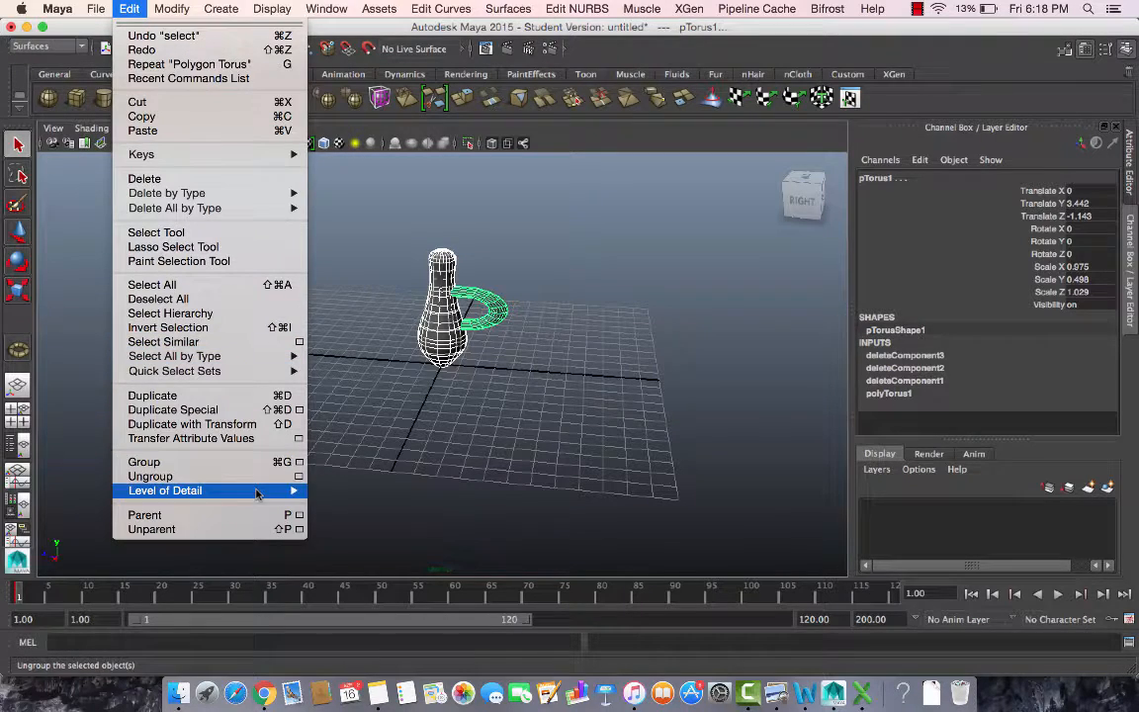
pyautogui.click(143, 462)
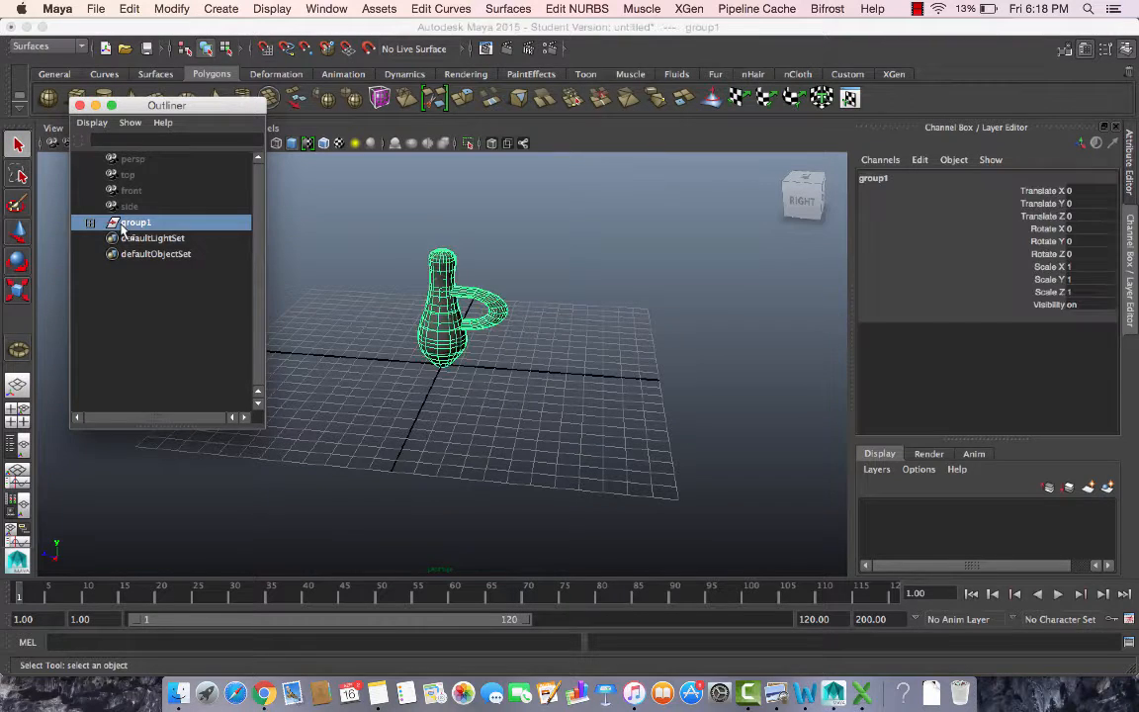
# Rename group1 in the Outliner to Drinking_Cup.
pyautogui.doubleClick(136, 221)
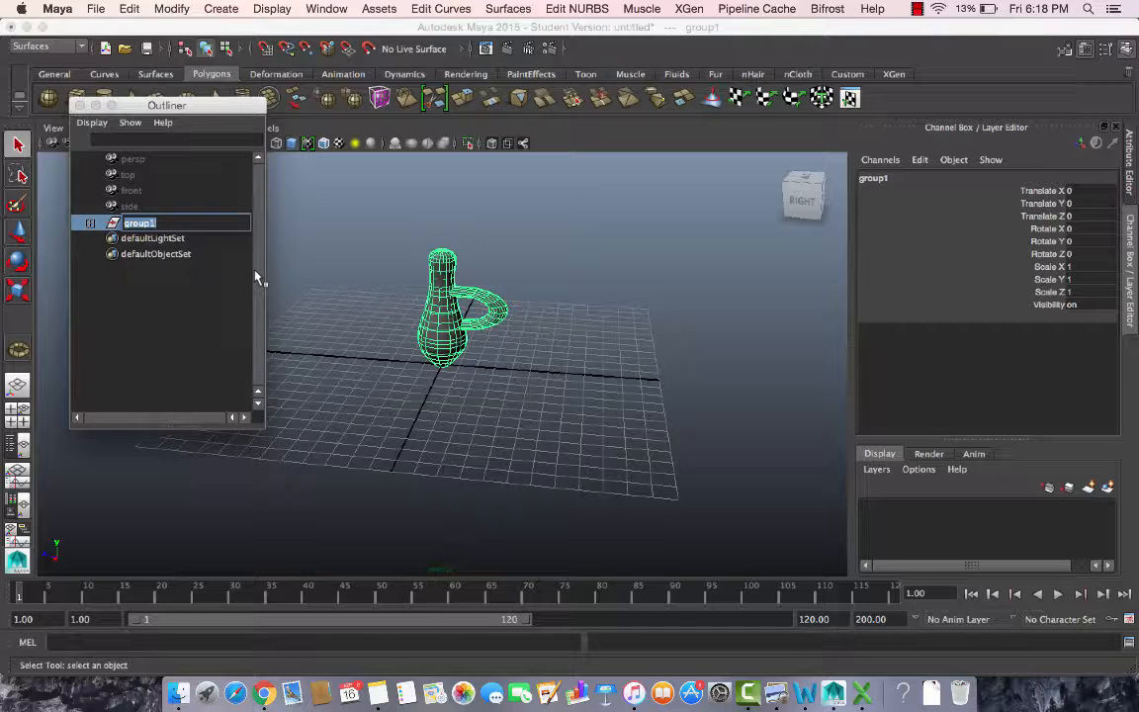
pyautogui.write('Drinking')
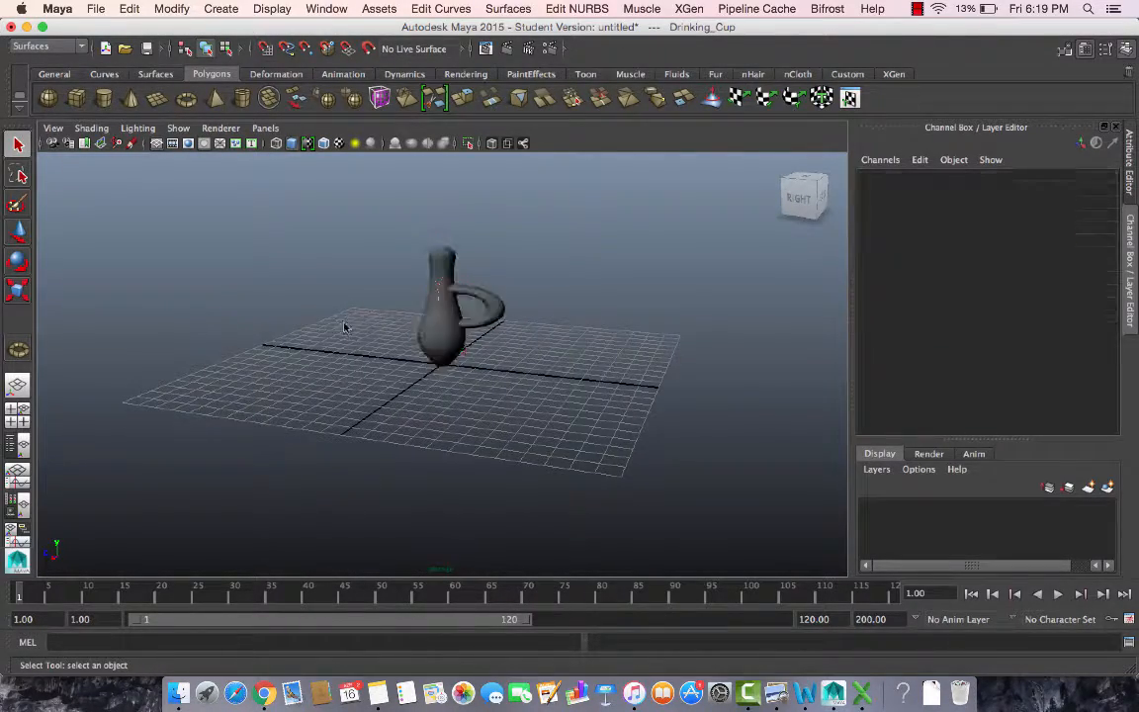
# Convert the selected NURBS vase to polygons via Modify > Convert.
pyautogui.click(478, 307)
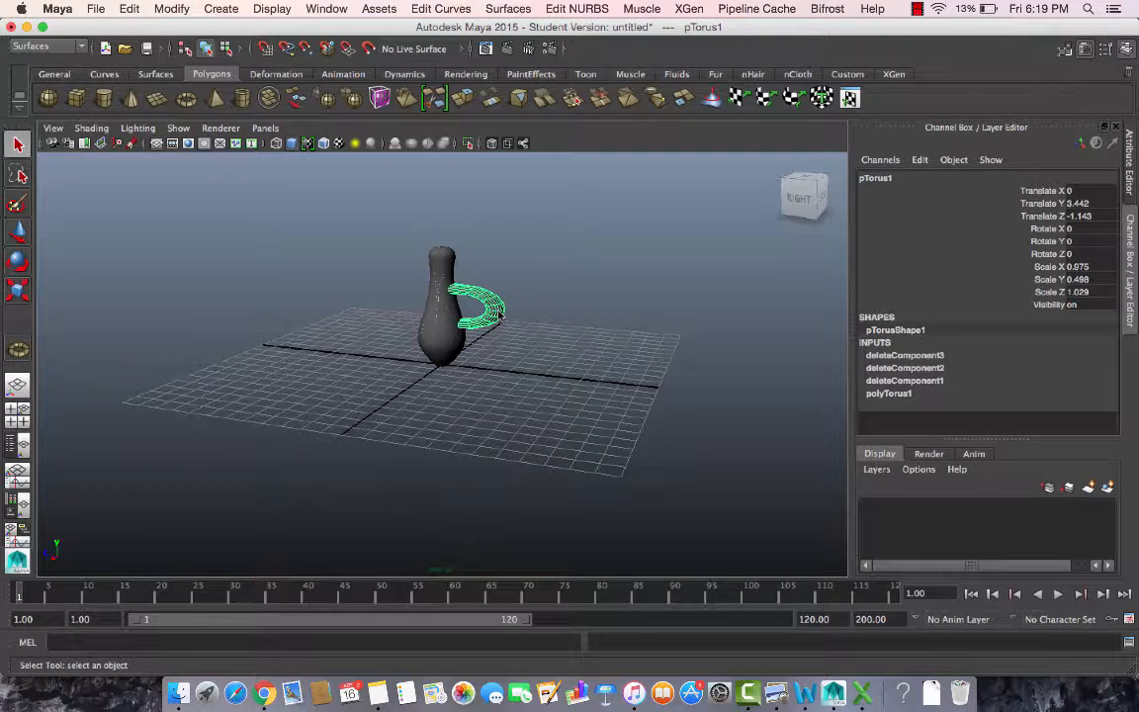
pyautogui.click(348, 321)
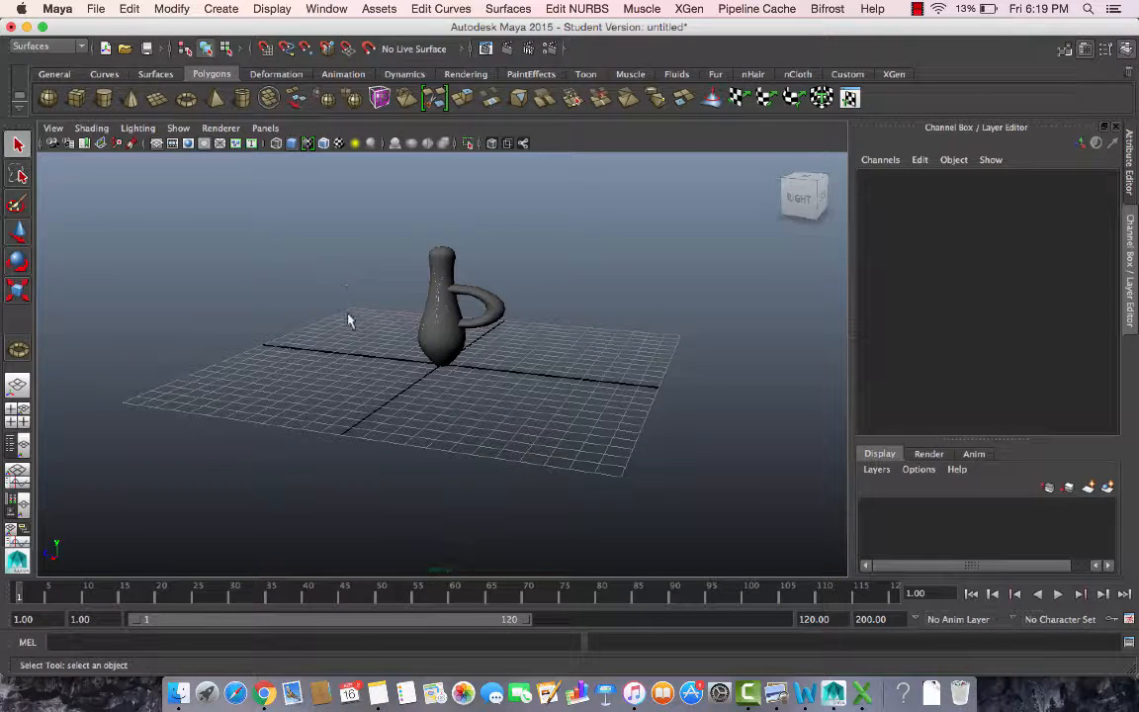
pyautogui.moveTo(439, 166)
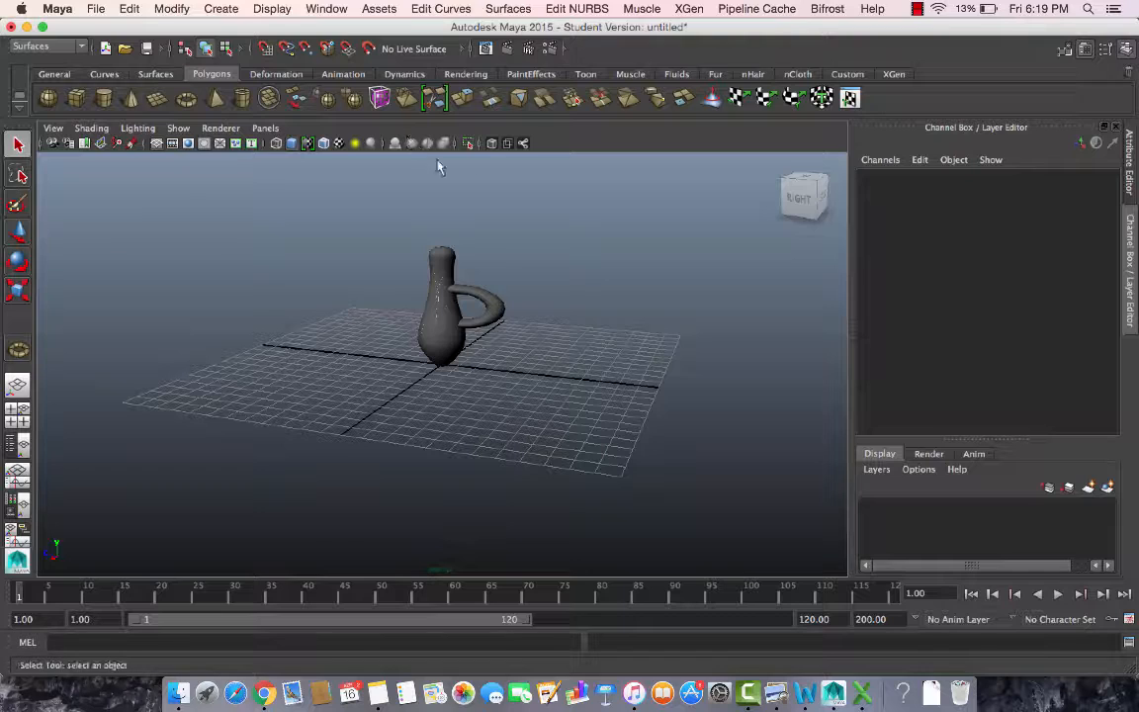
pyautogui.moveTo(477, 337)
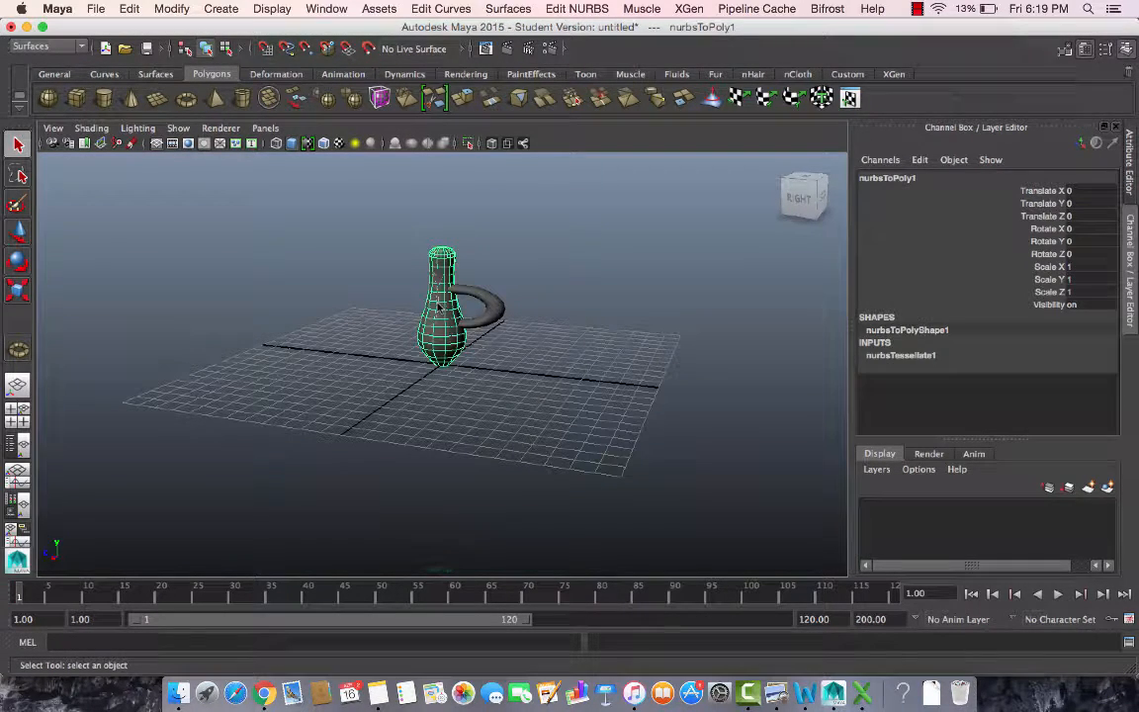
pyautogui.click(225, 205)
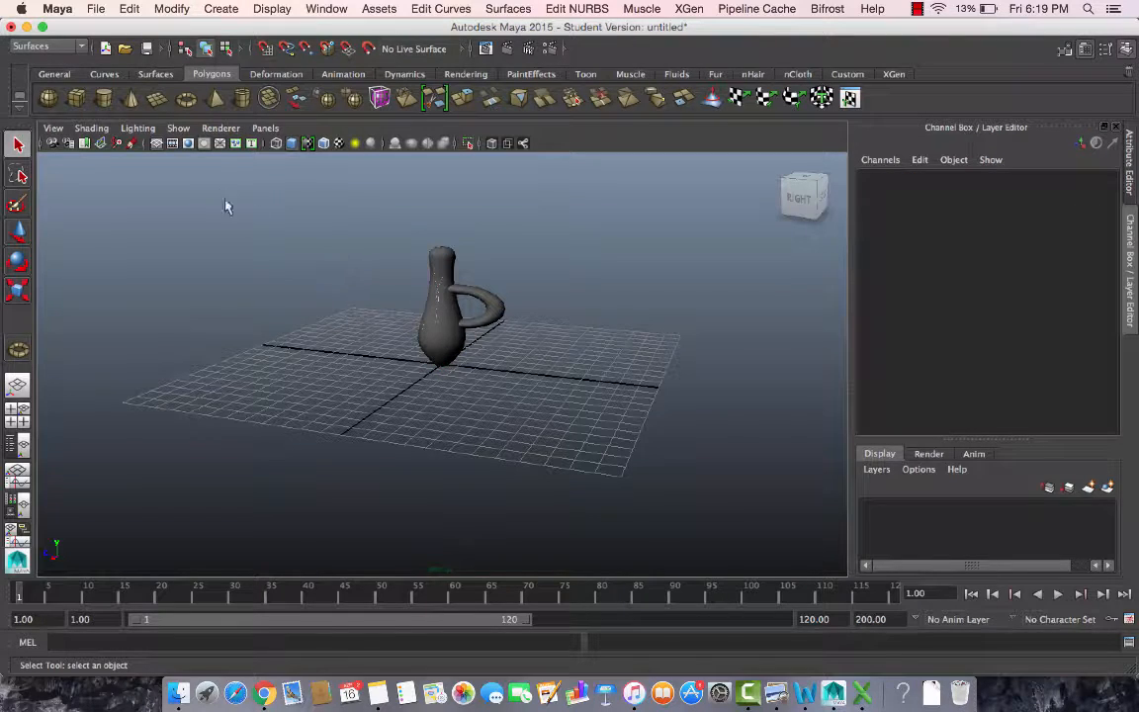
pyautogui.moveTo(506, 348)
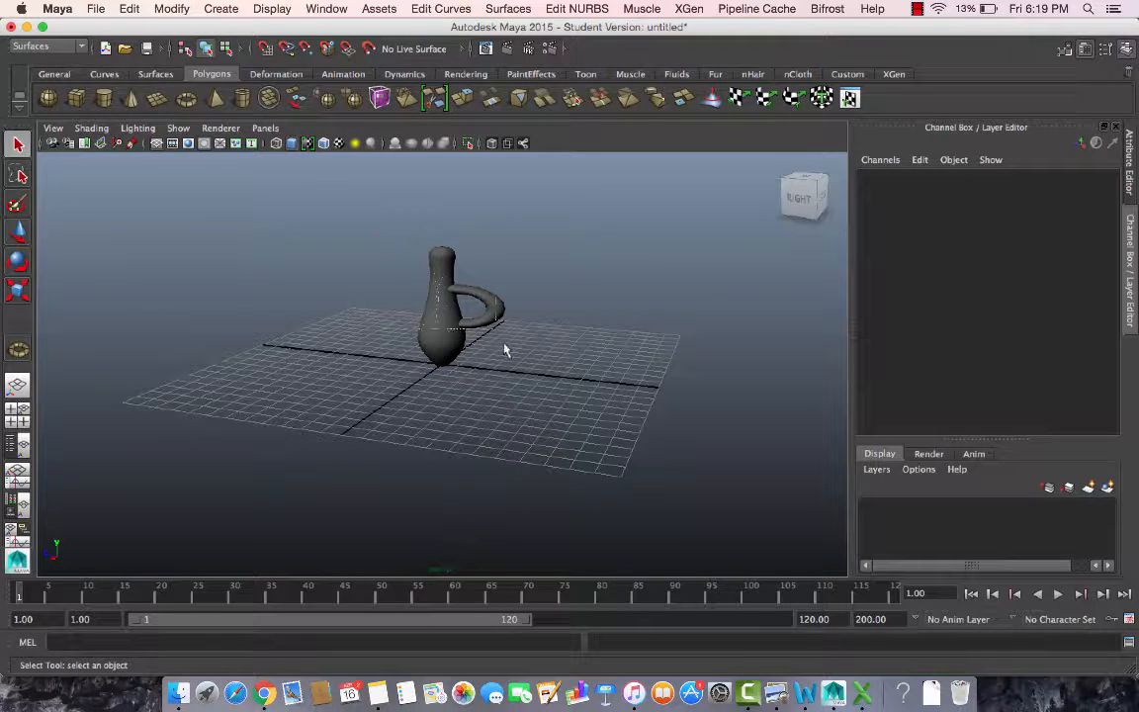
# Select the polygon vase and handle together and switch the menu set to Polygons.
pyautogui.click(474, 307)
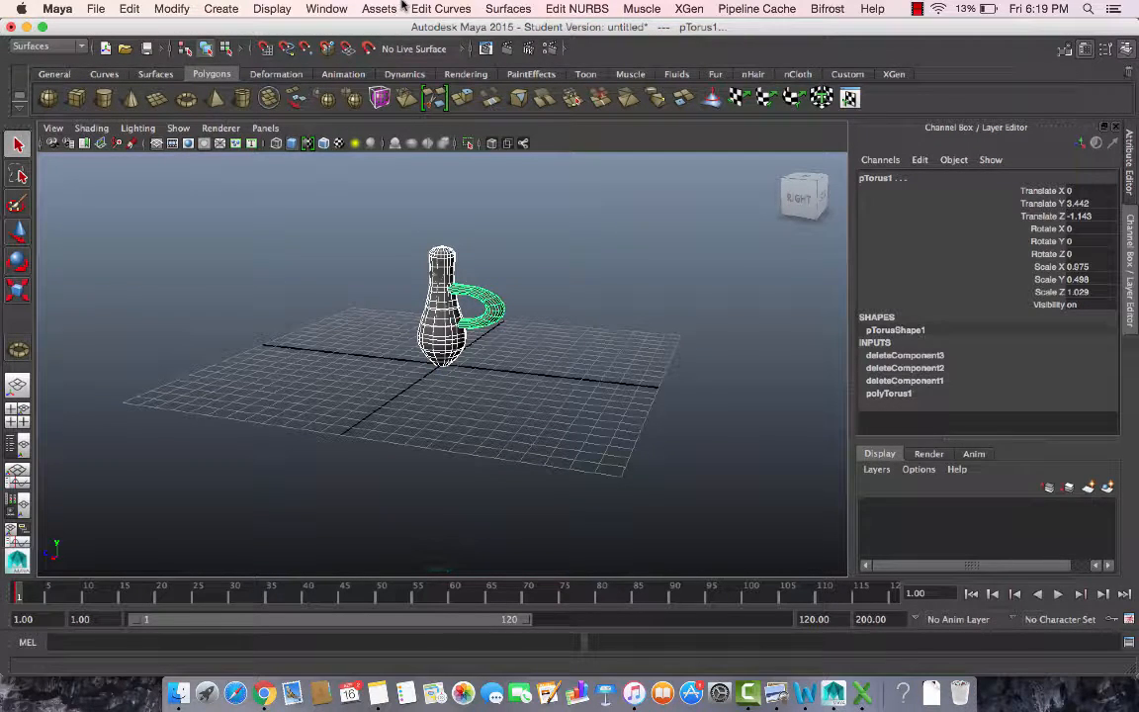
pyautogui.click(40, 47)
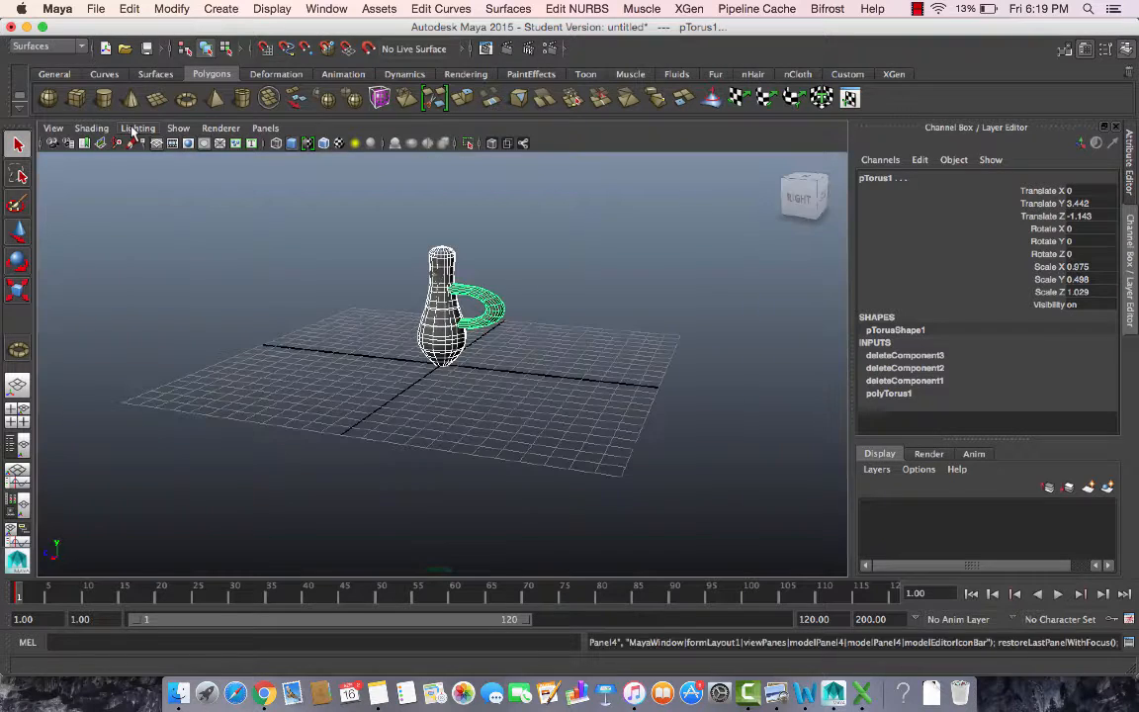
pyautogui.click(39, 47)
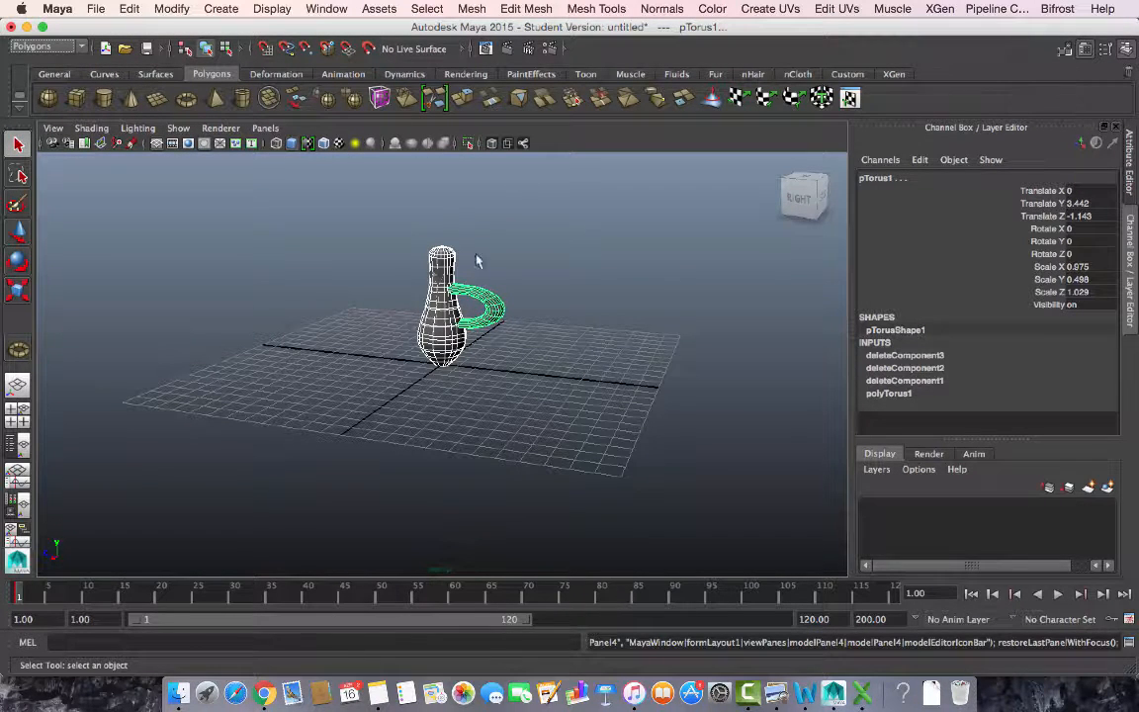
# Combine the vase and handle into one polygon mesh with Mesh > Combine and inspect the cup.
pyautogui.click(471, 8)
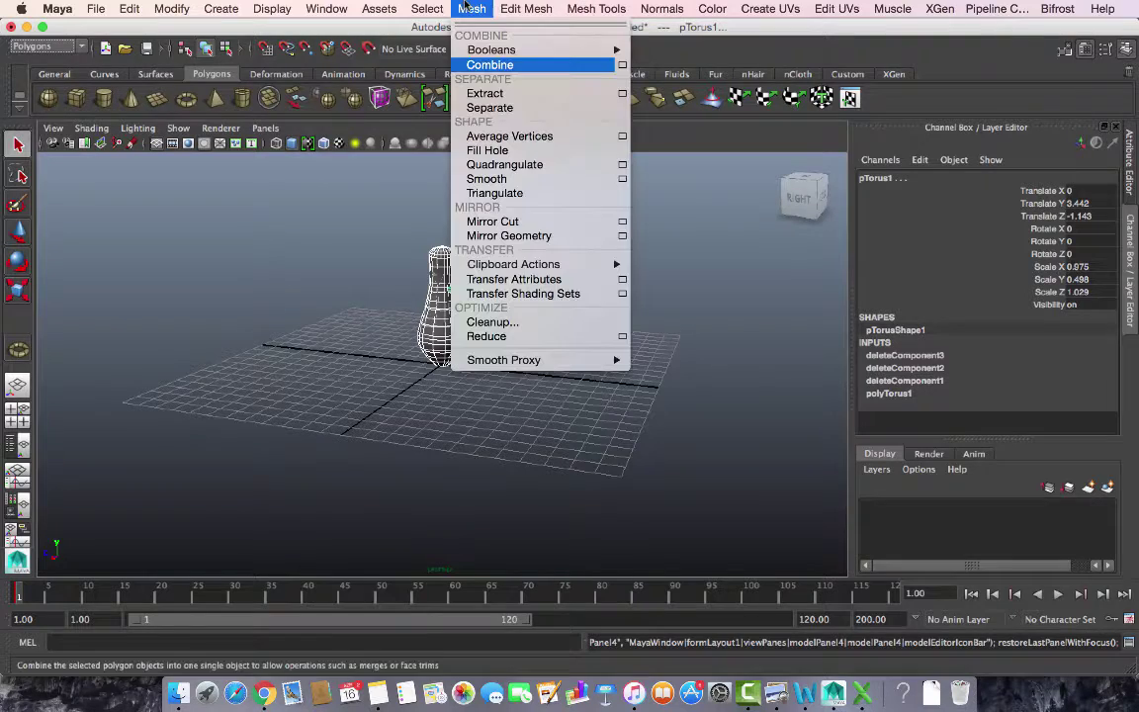
pyautogui.click(490, 63)
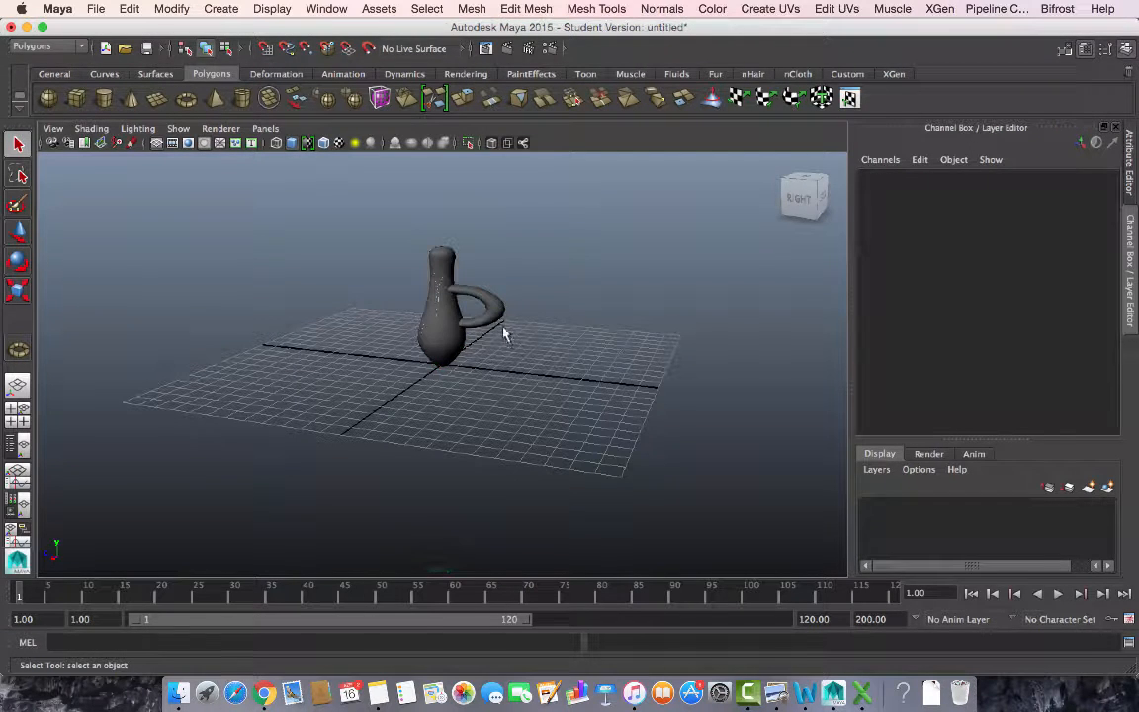
pyautogui.click(442, 297)
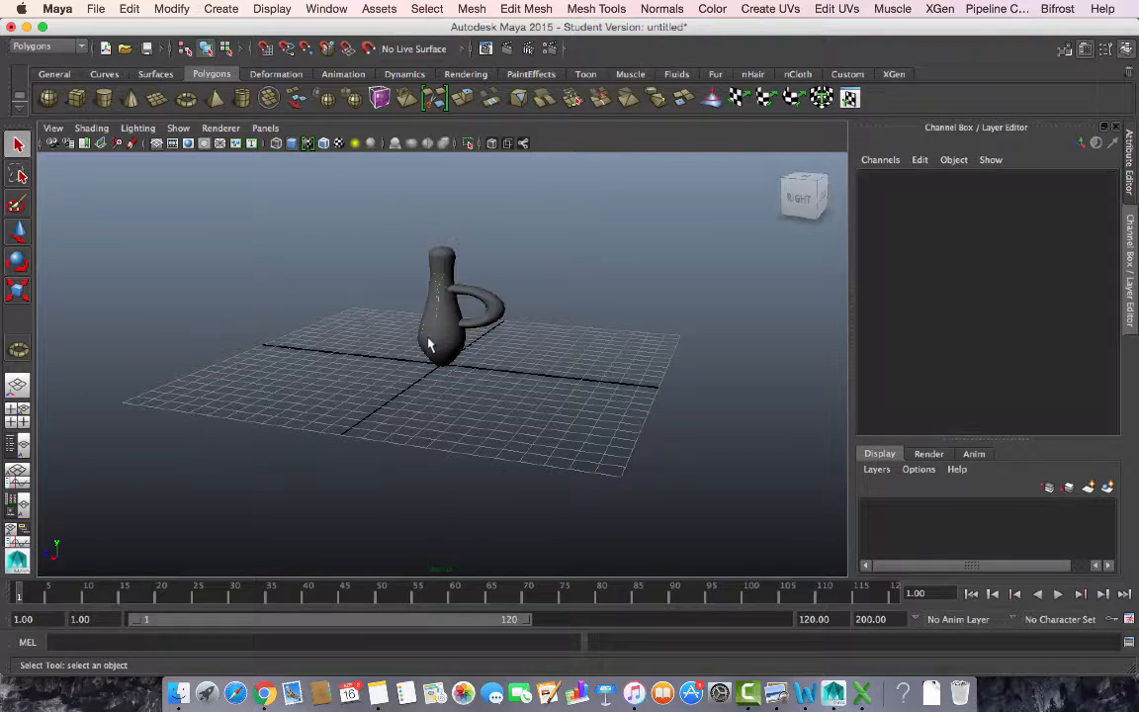
pyautogui.moveTo(446, 351)
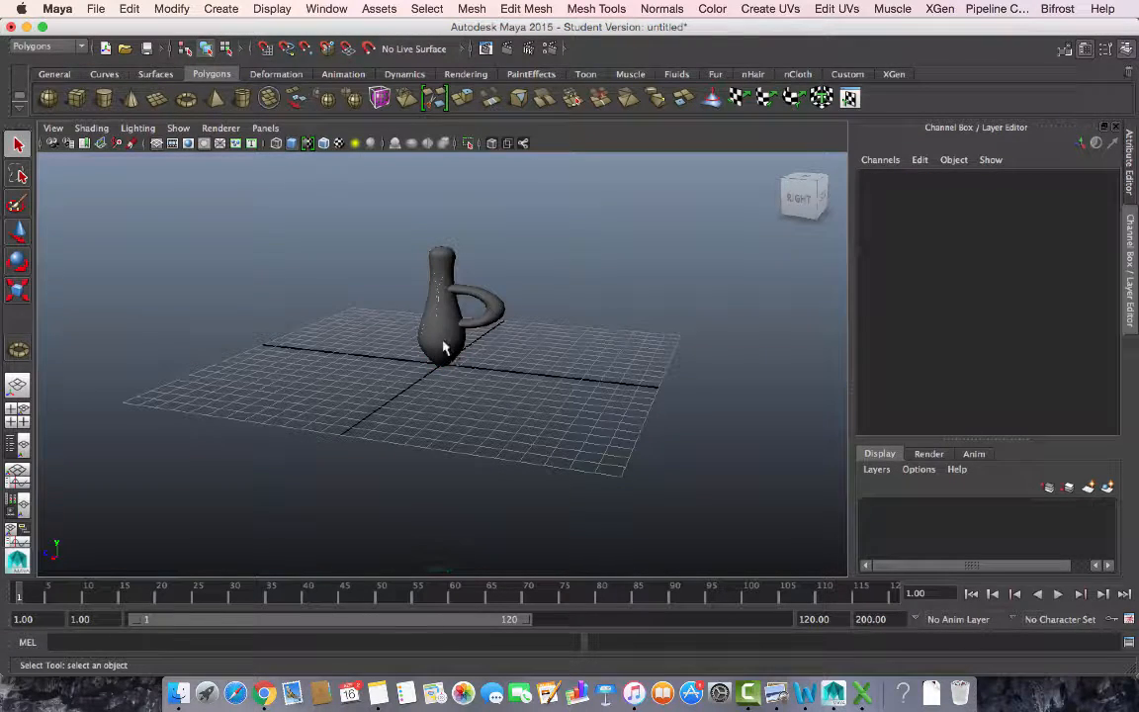
pyautogui.click(443, 346)
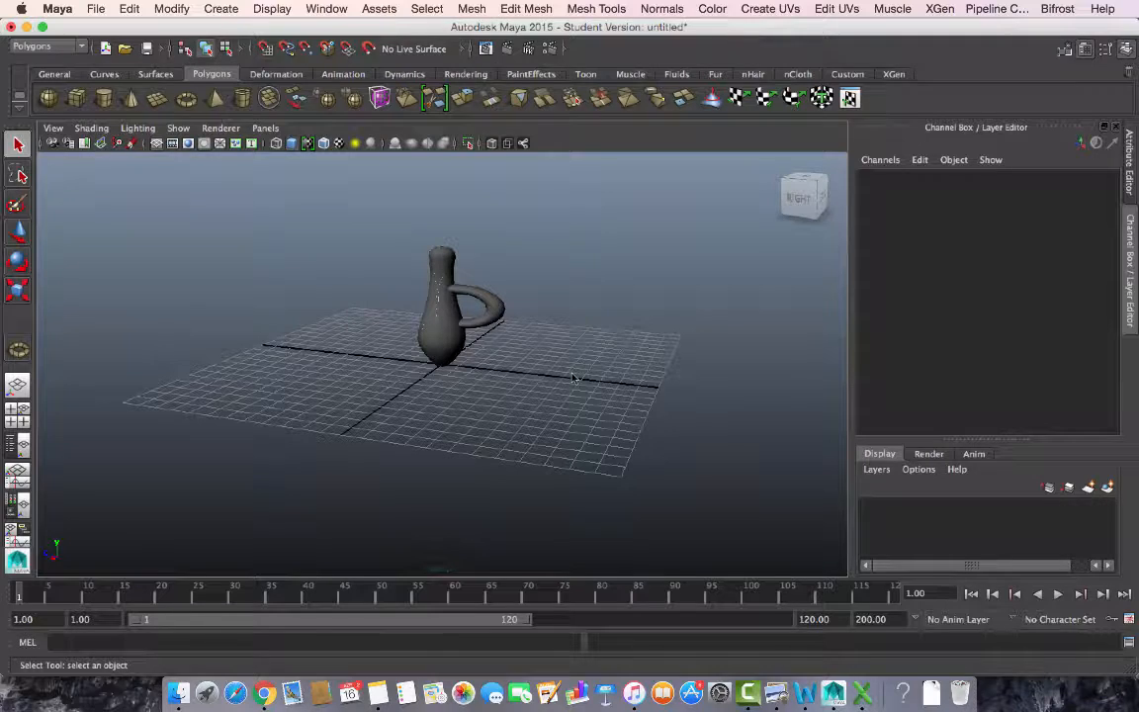
pyautogui.moveTo(573, 378); pyautogui.dragTo(570, 405)
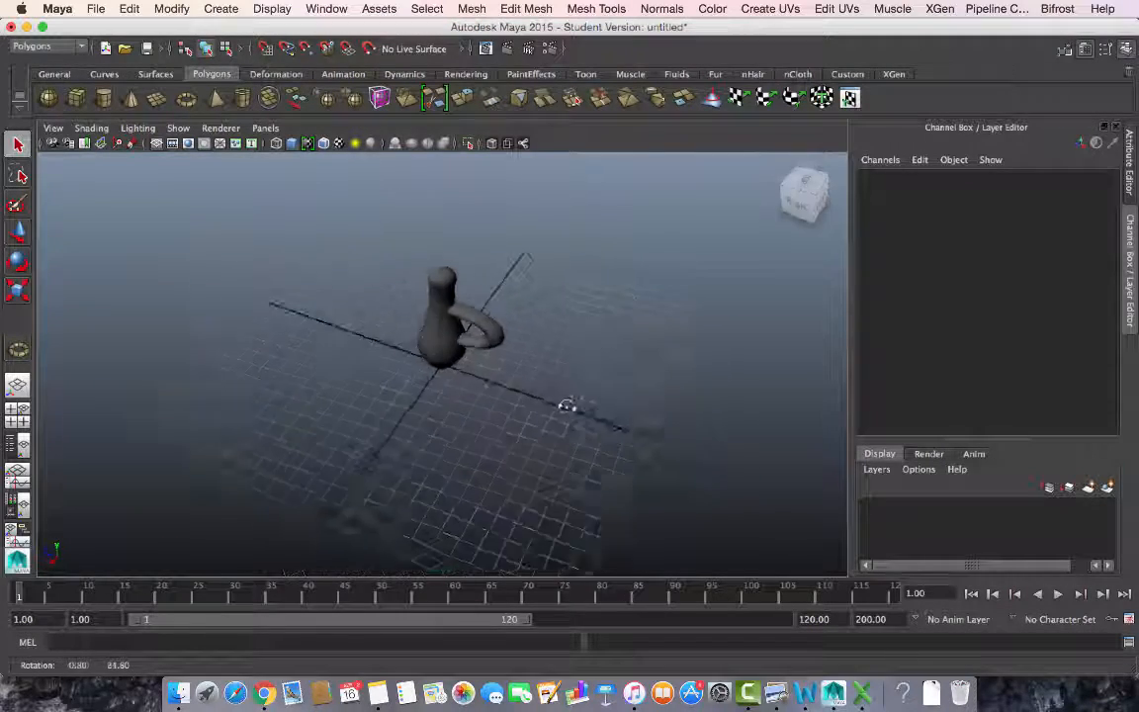